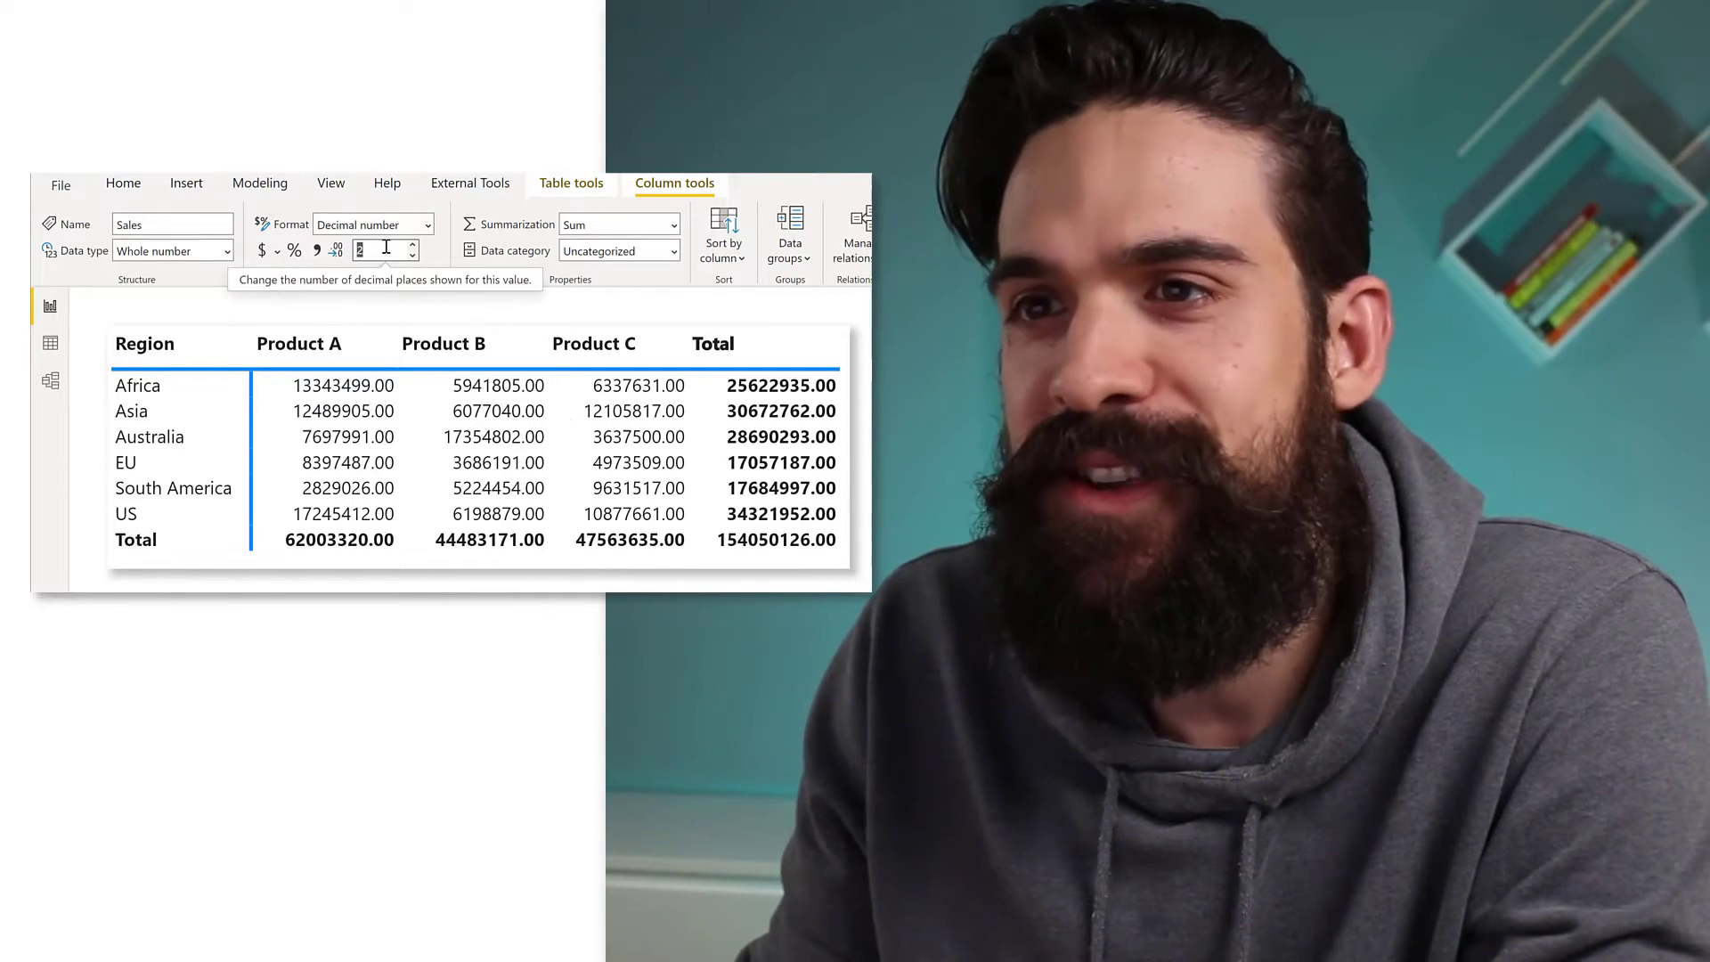
pyautogui.moveTo(371, 224)
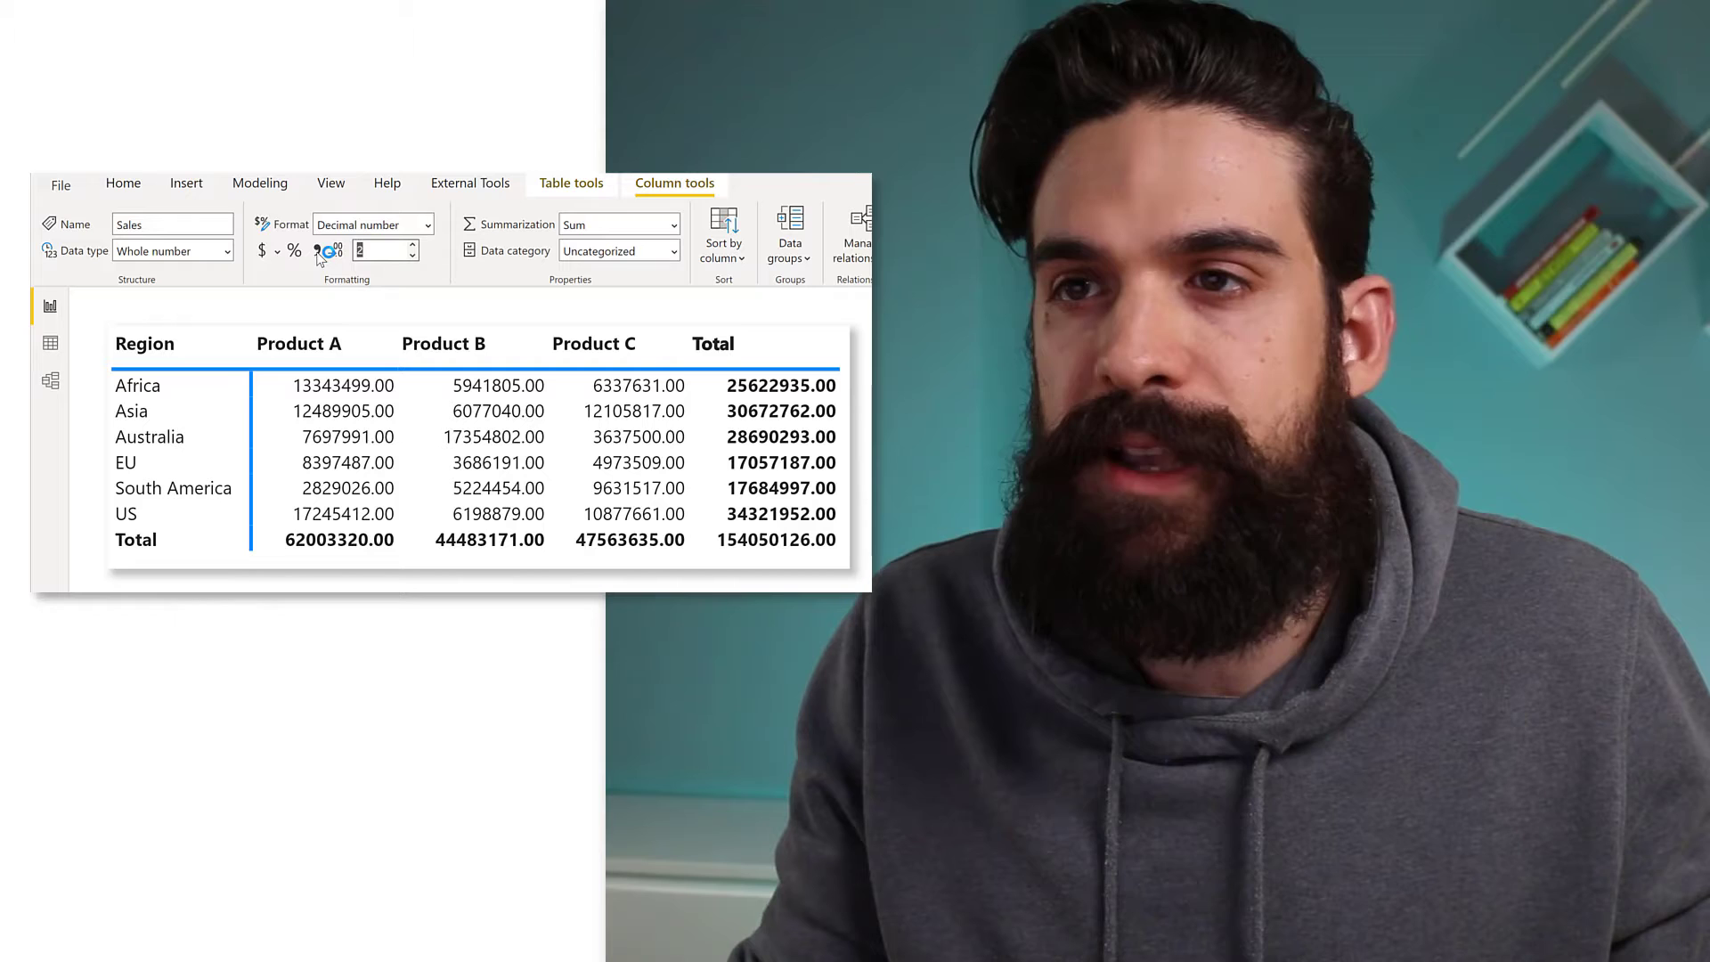
# Apply comma-style thousands separators to the Sales column values.
pyautogui.click(334, 249)
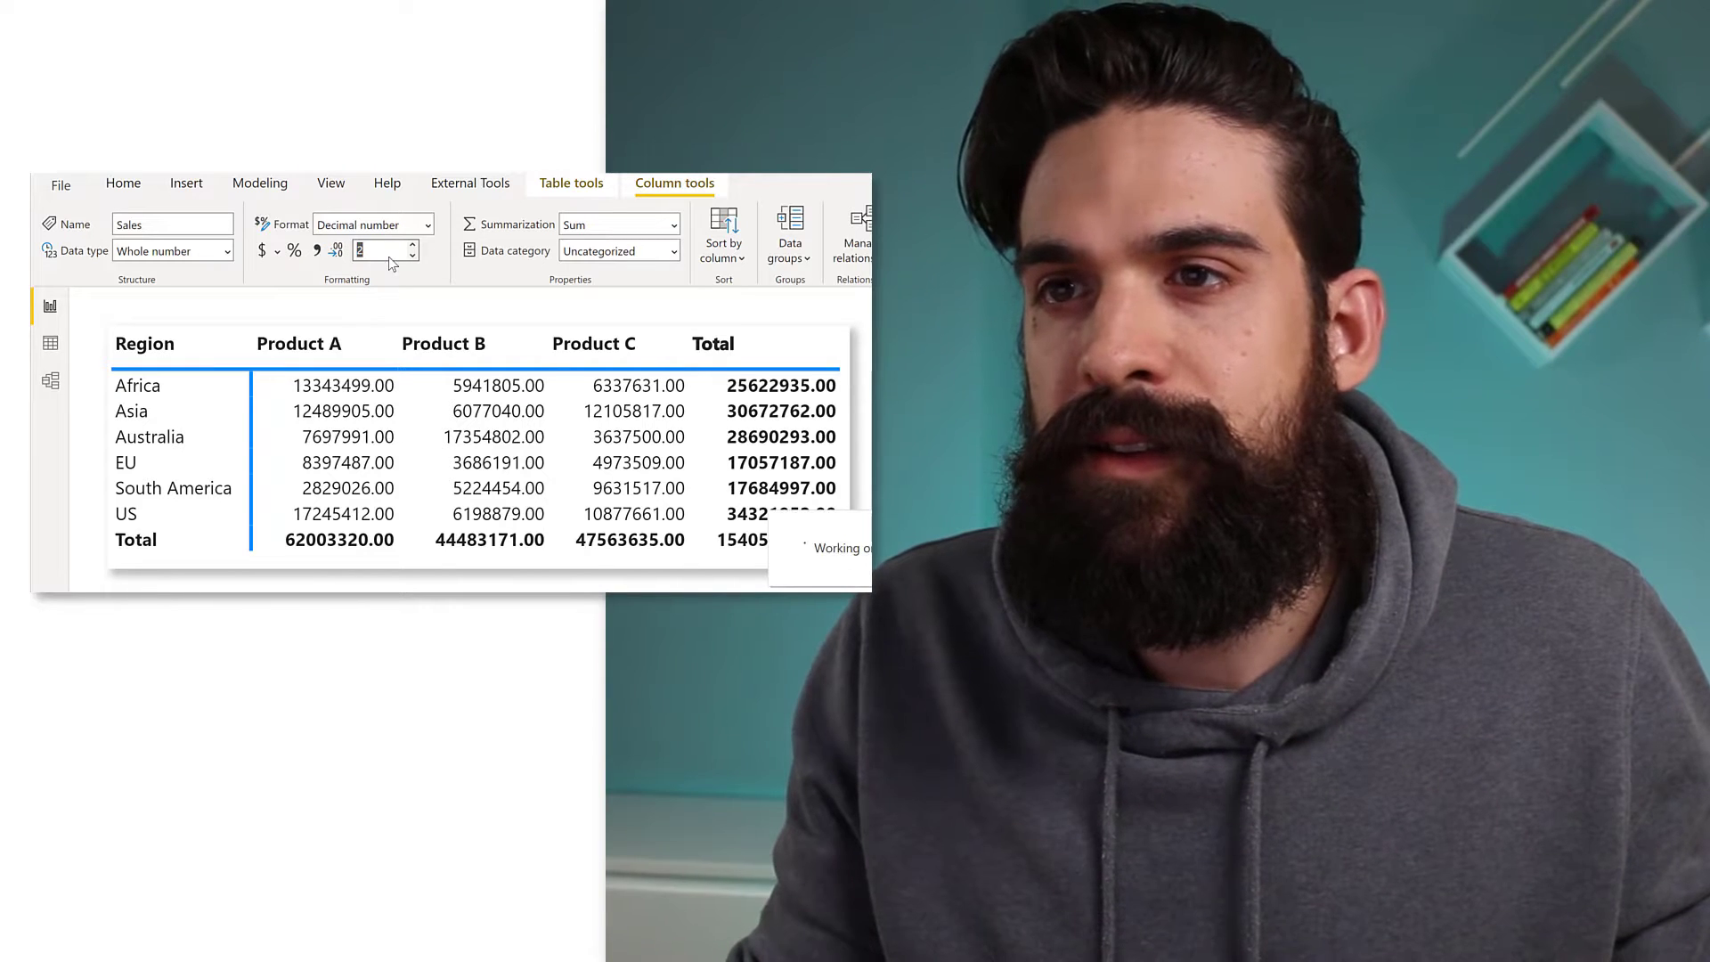
pyautogui.moveTo(384, 252)
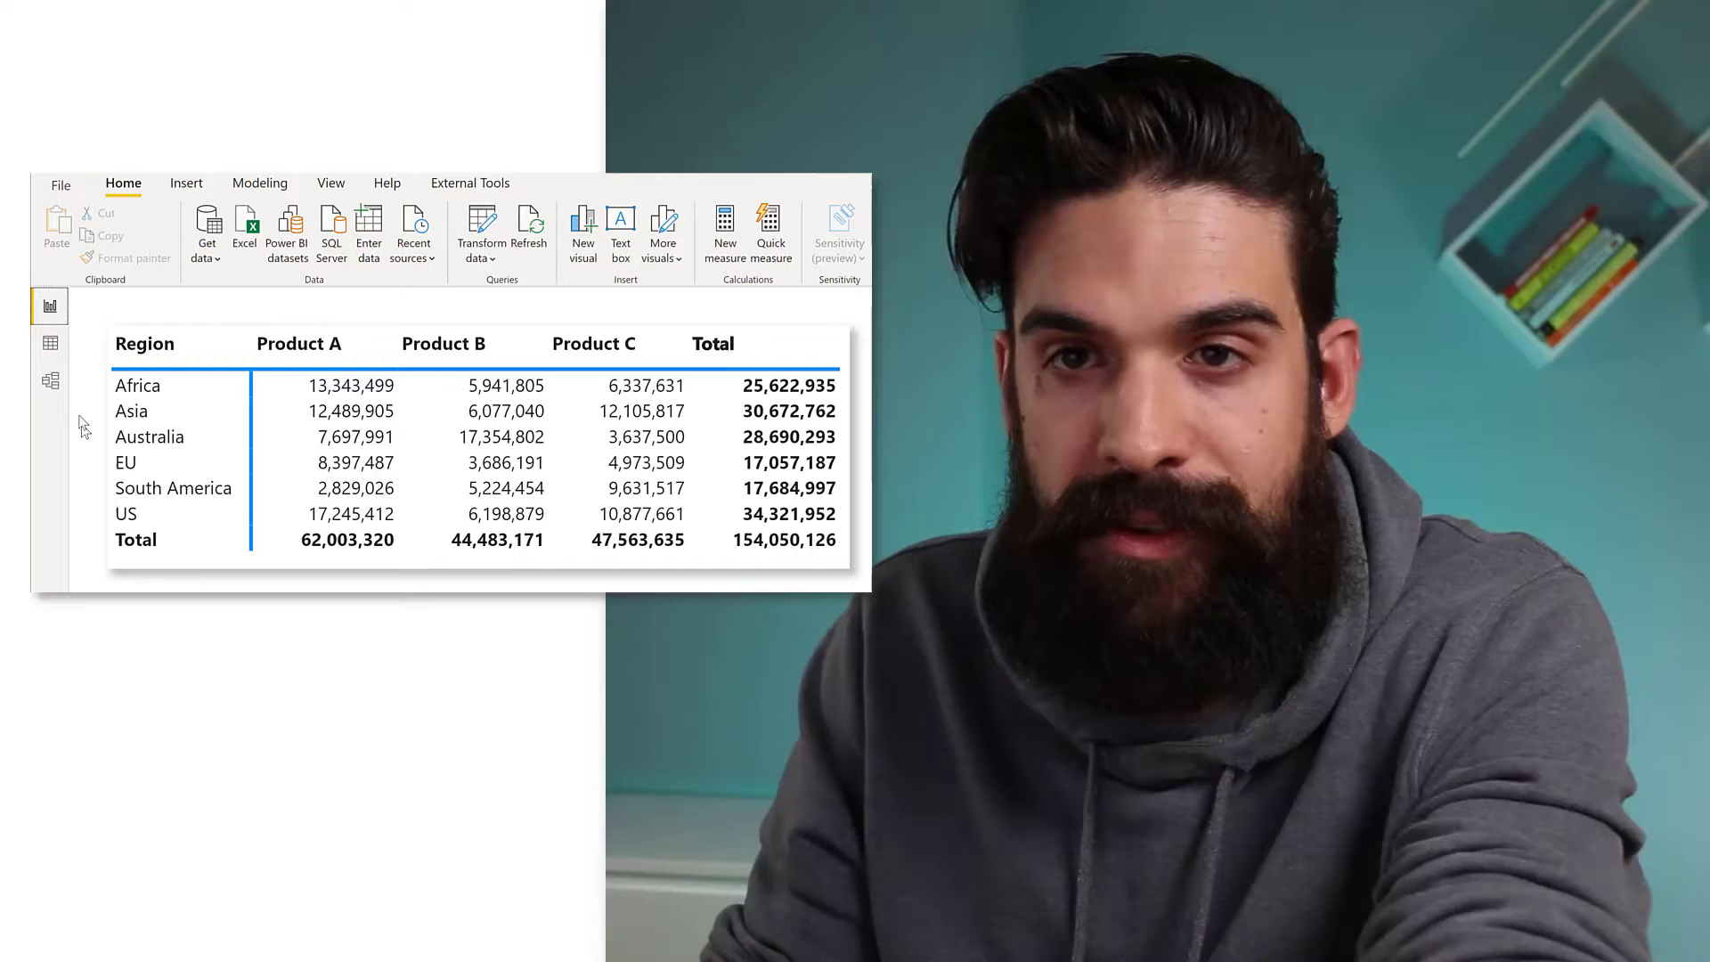
# In Model view, set the Sales field's Format property to Custom.
pyautogui.click(50, 378)
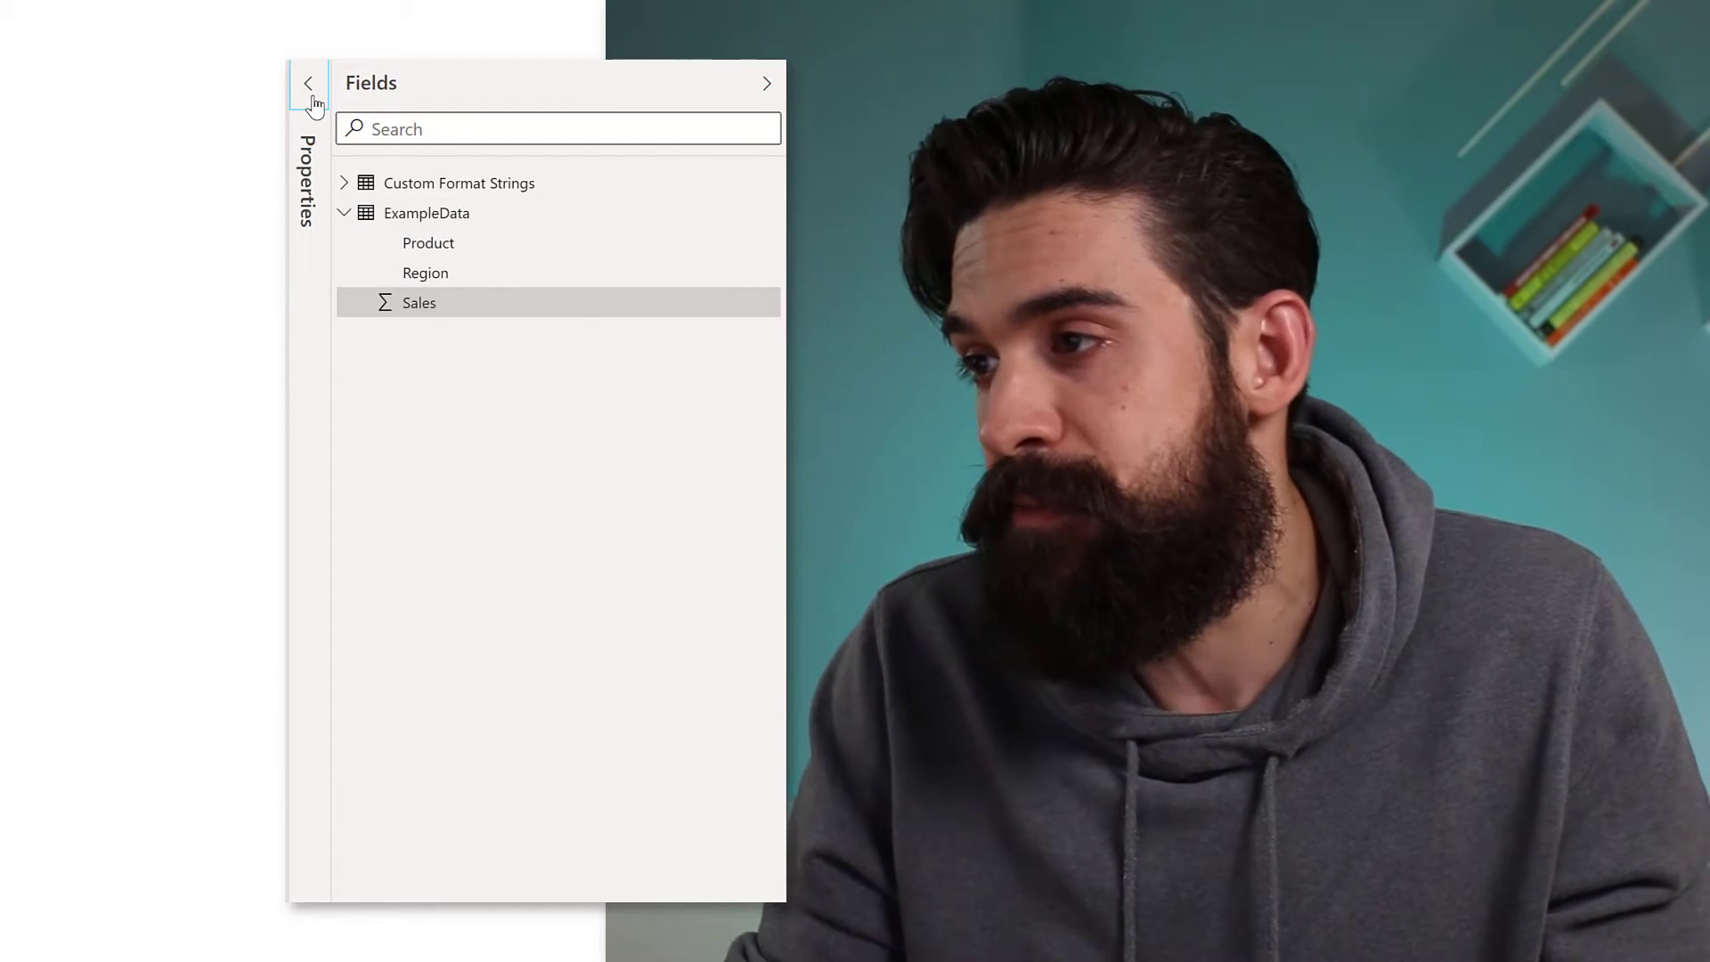
pyautogui.click(307, 83)
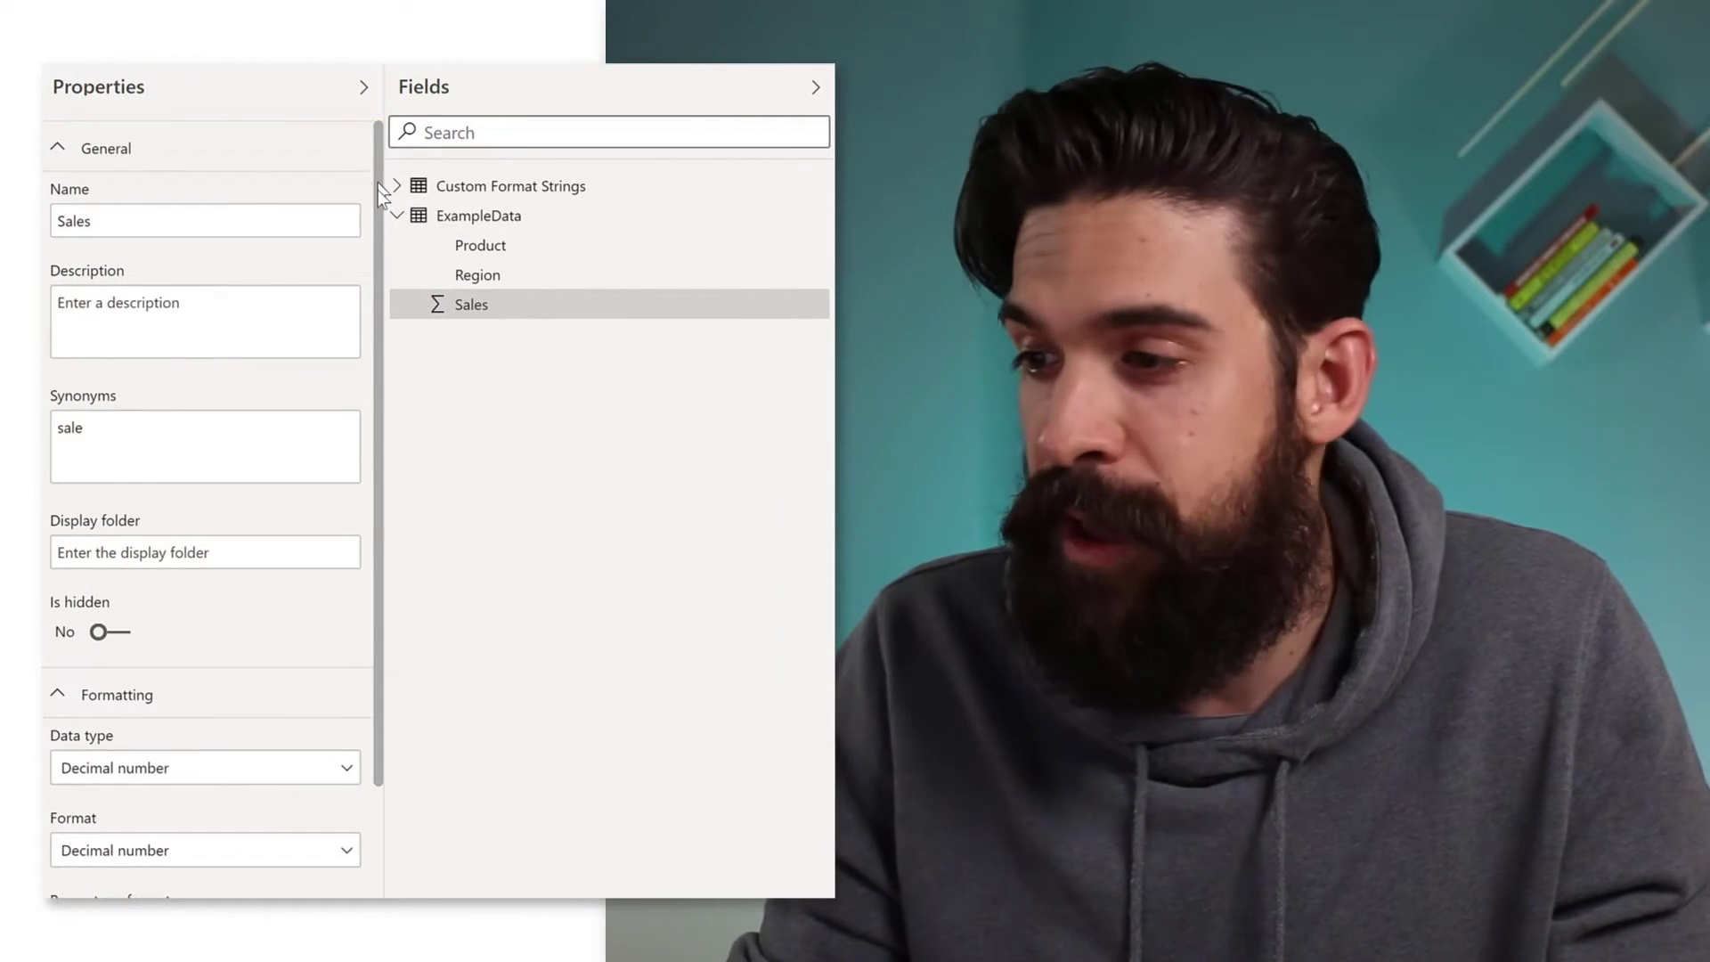
pyautogui.scroll(-3)
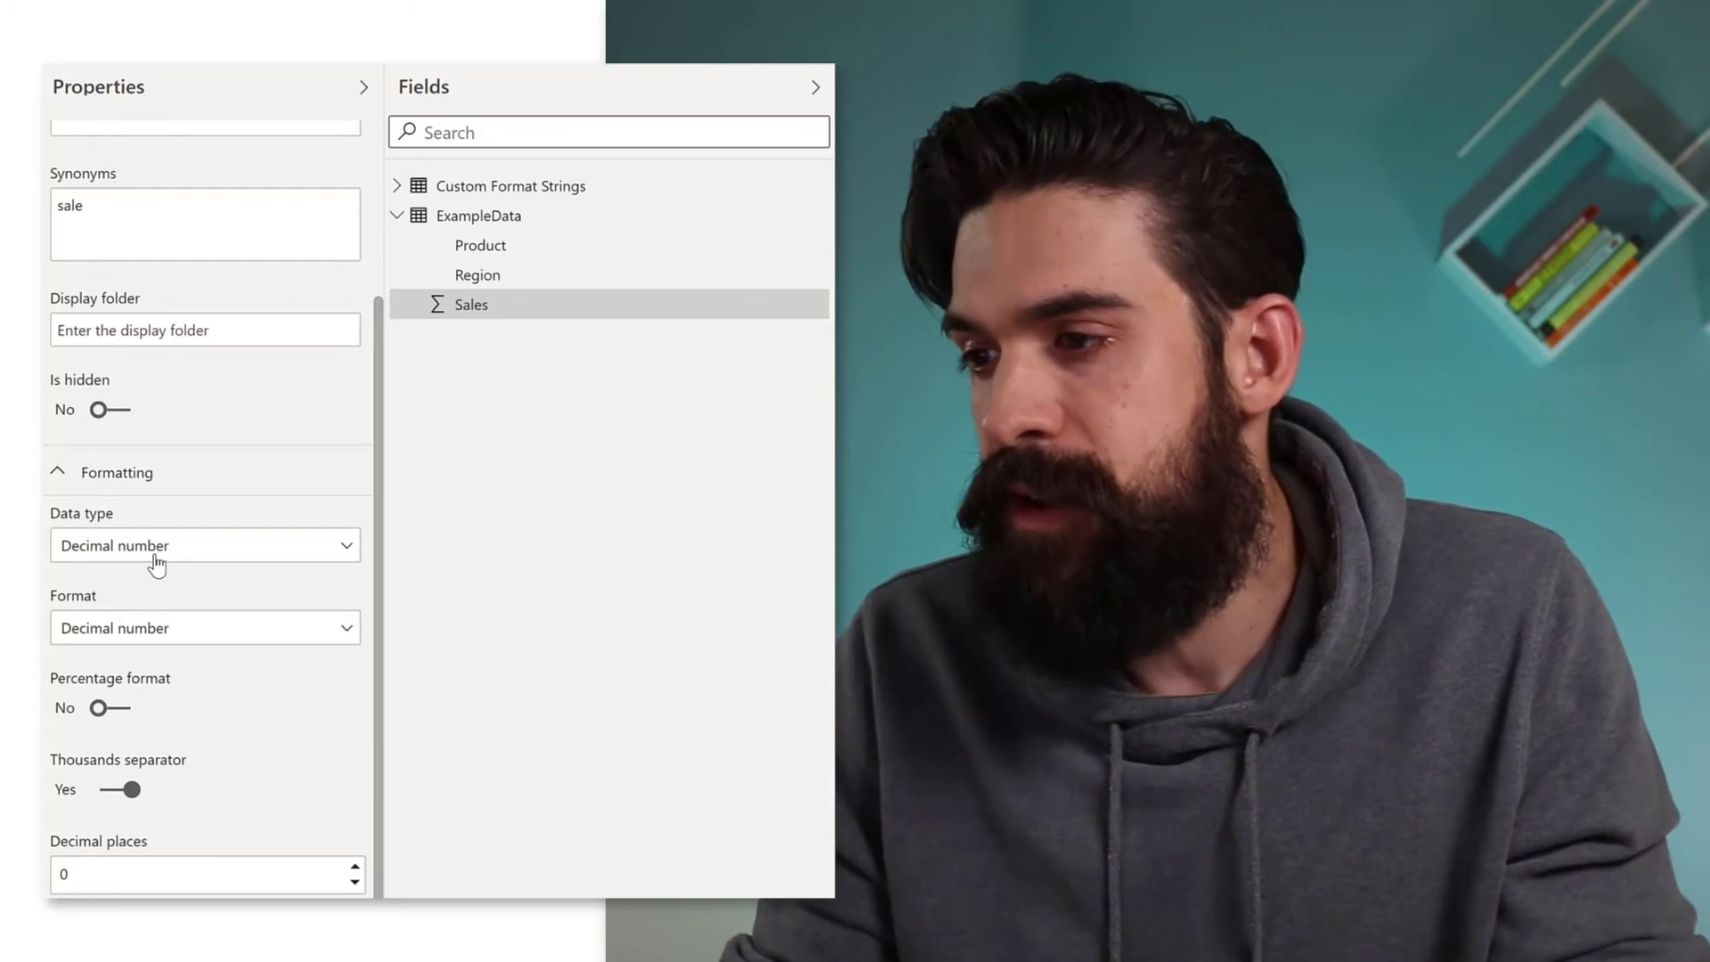
pyautogui.click(205, 627)
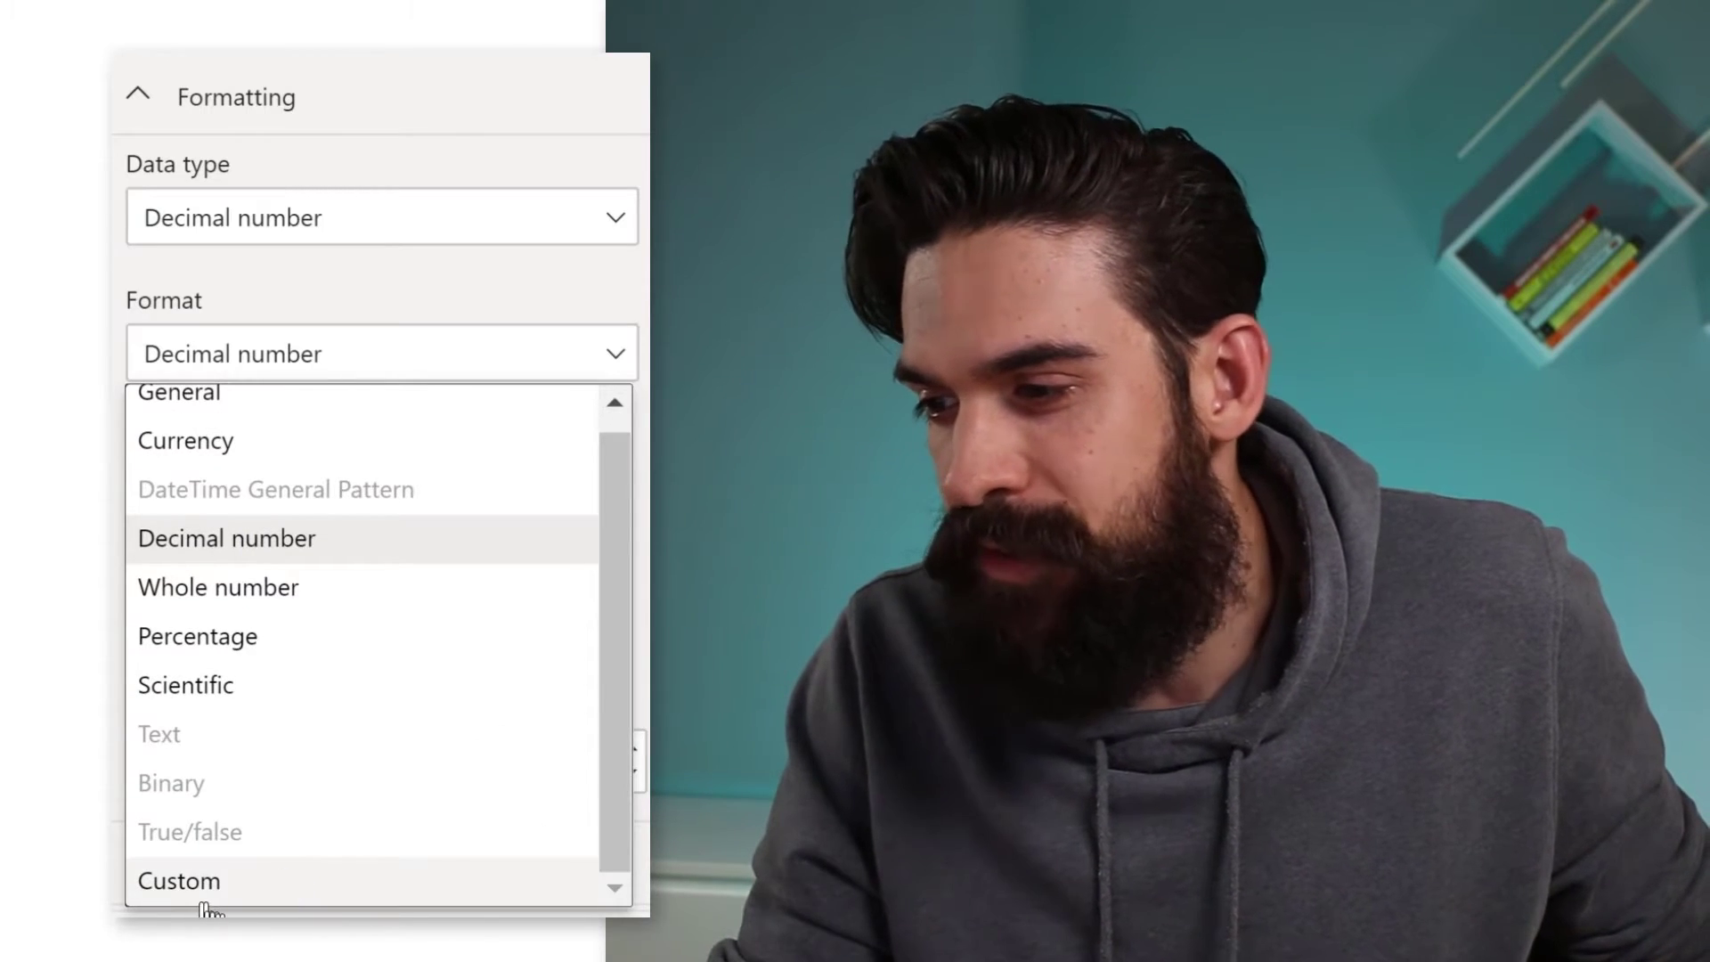
pyautogui.click(178, 881)
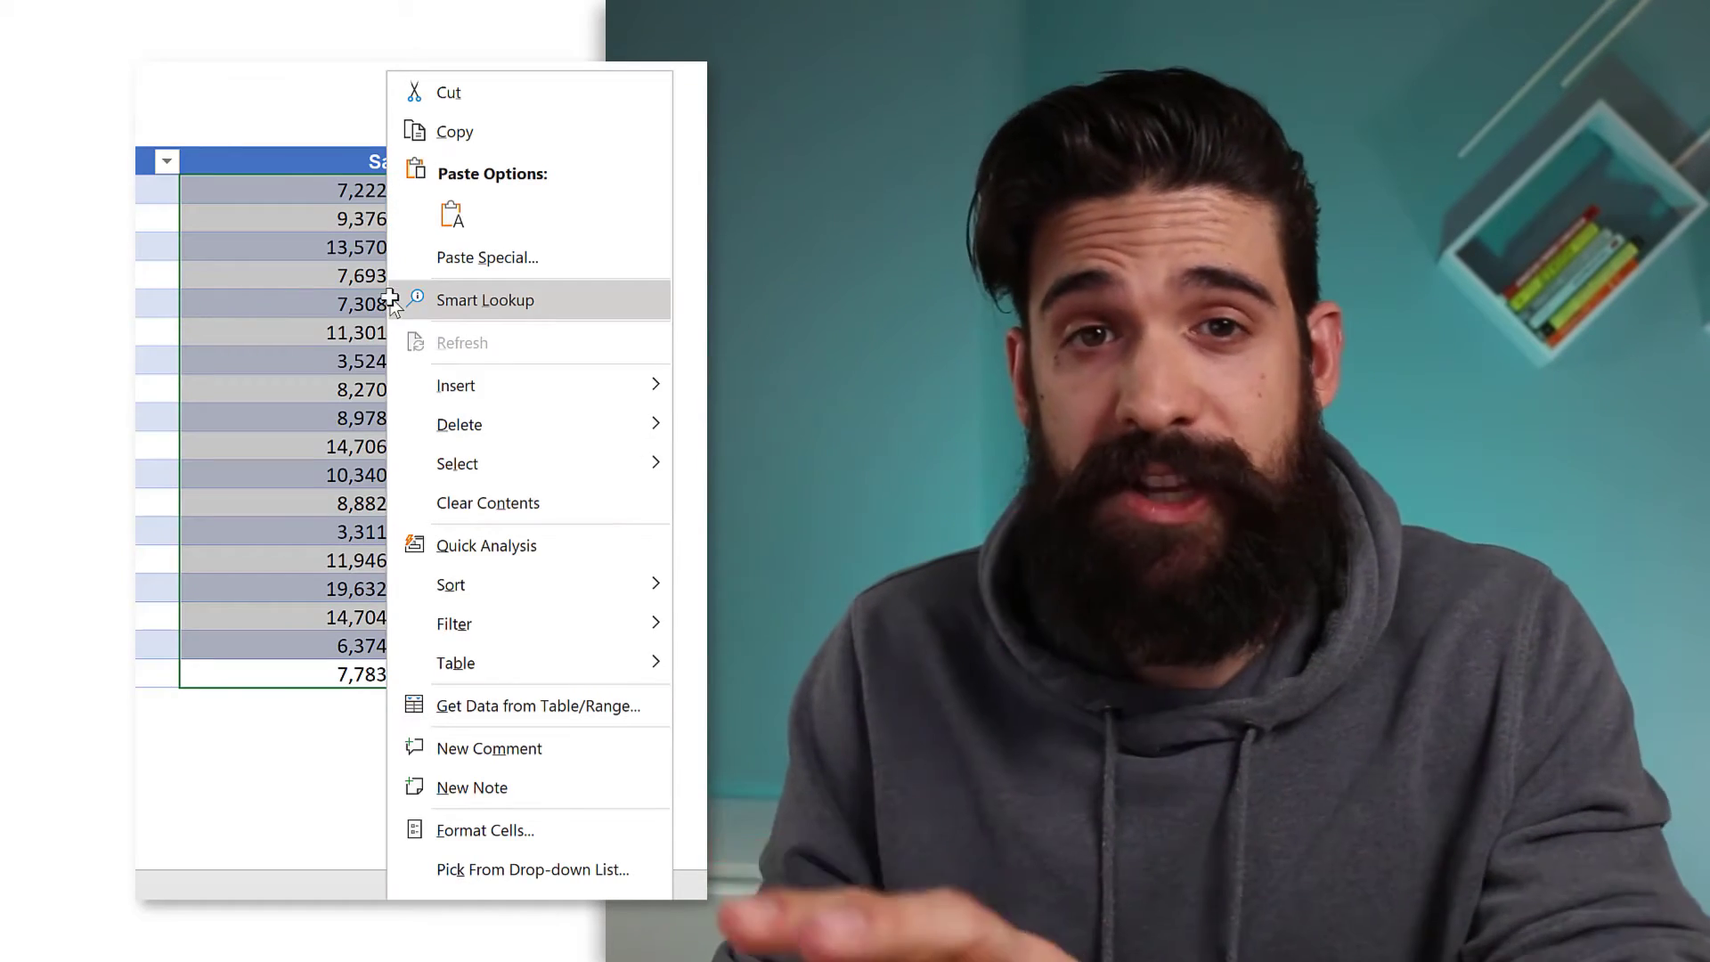
# Bring up Format Cells for the selected Sales cells in Excel.
pyautogui.click(485, 830)
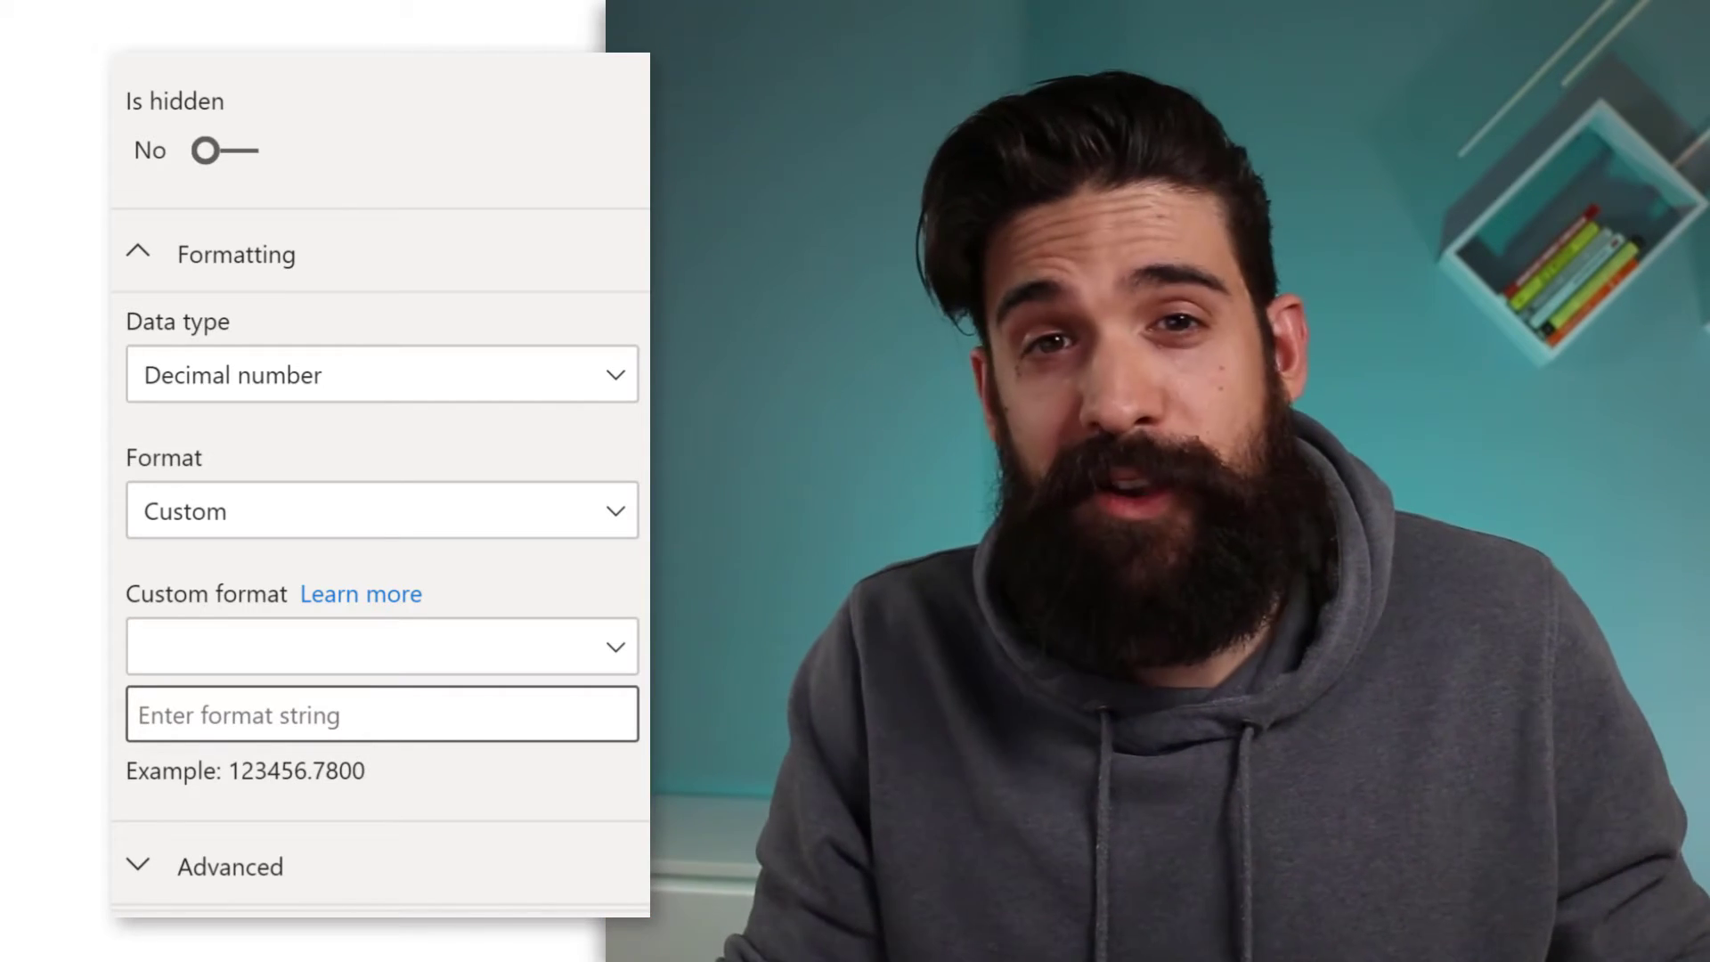
# Enter the custom format string #,###,,.0 to show millions with one decimal.
pyautogui.click(380, 715)
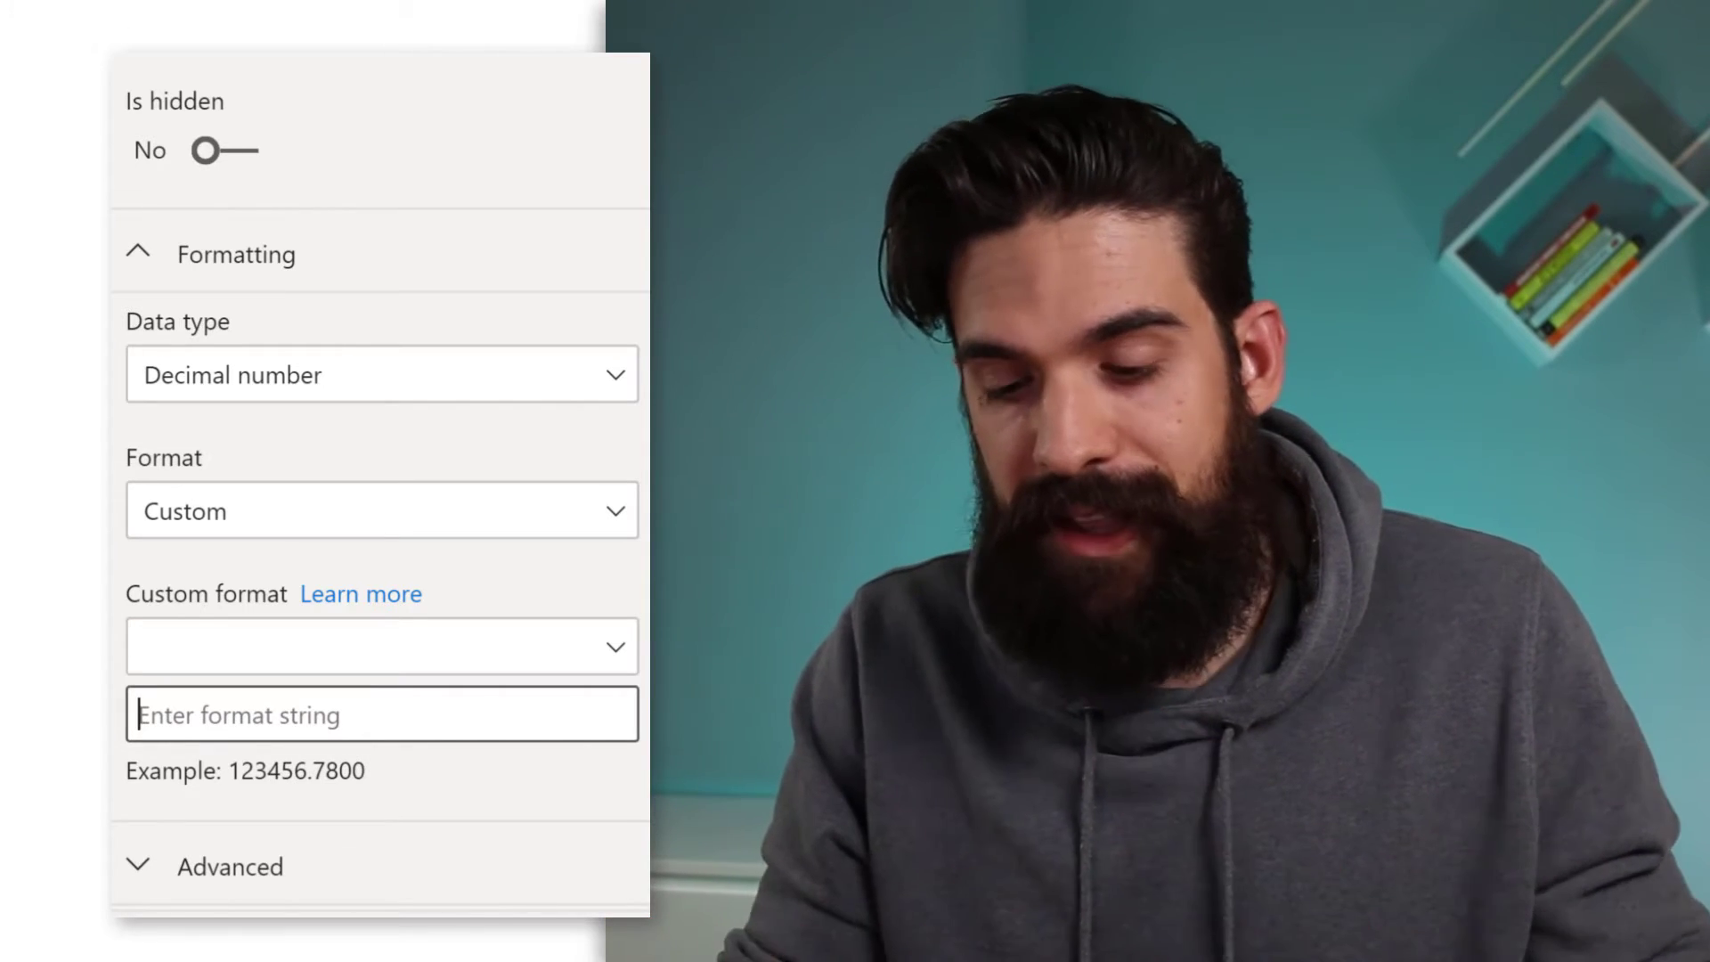
pyautogui.write('#')
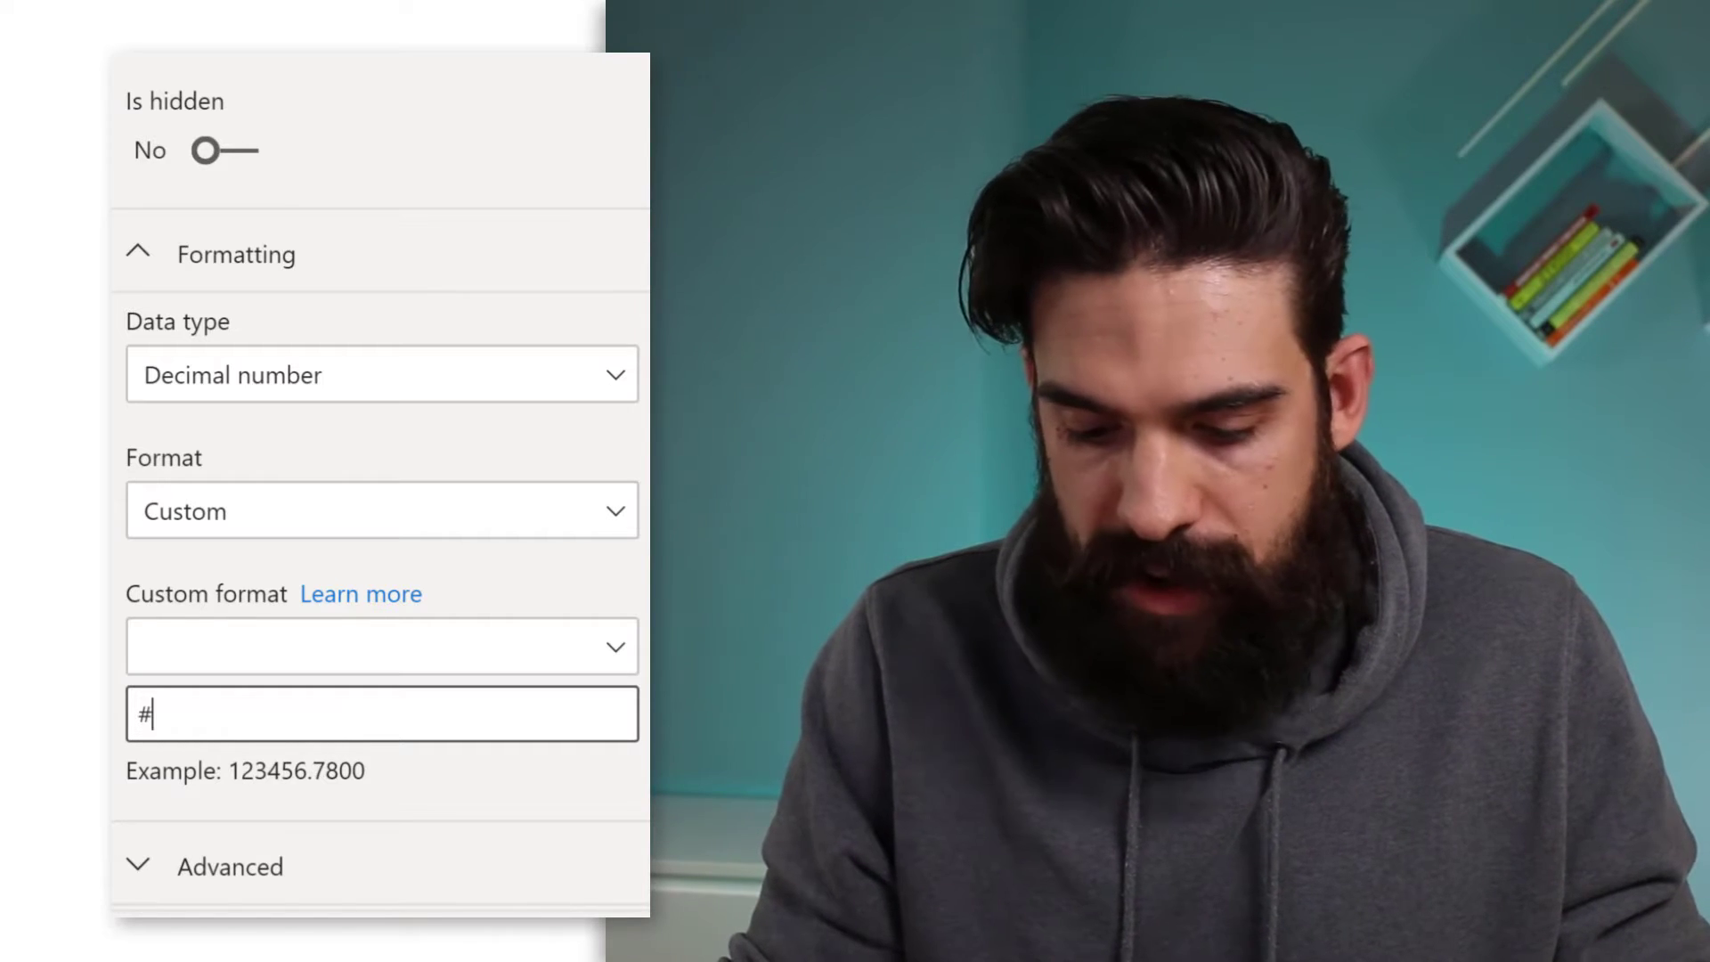
pyautogui.write(',')
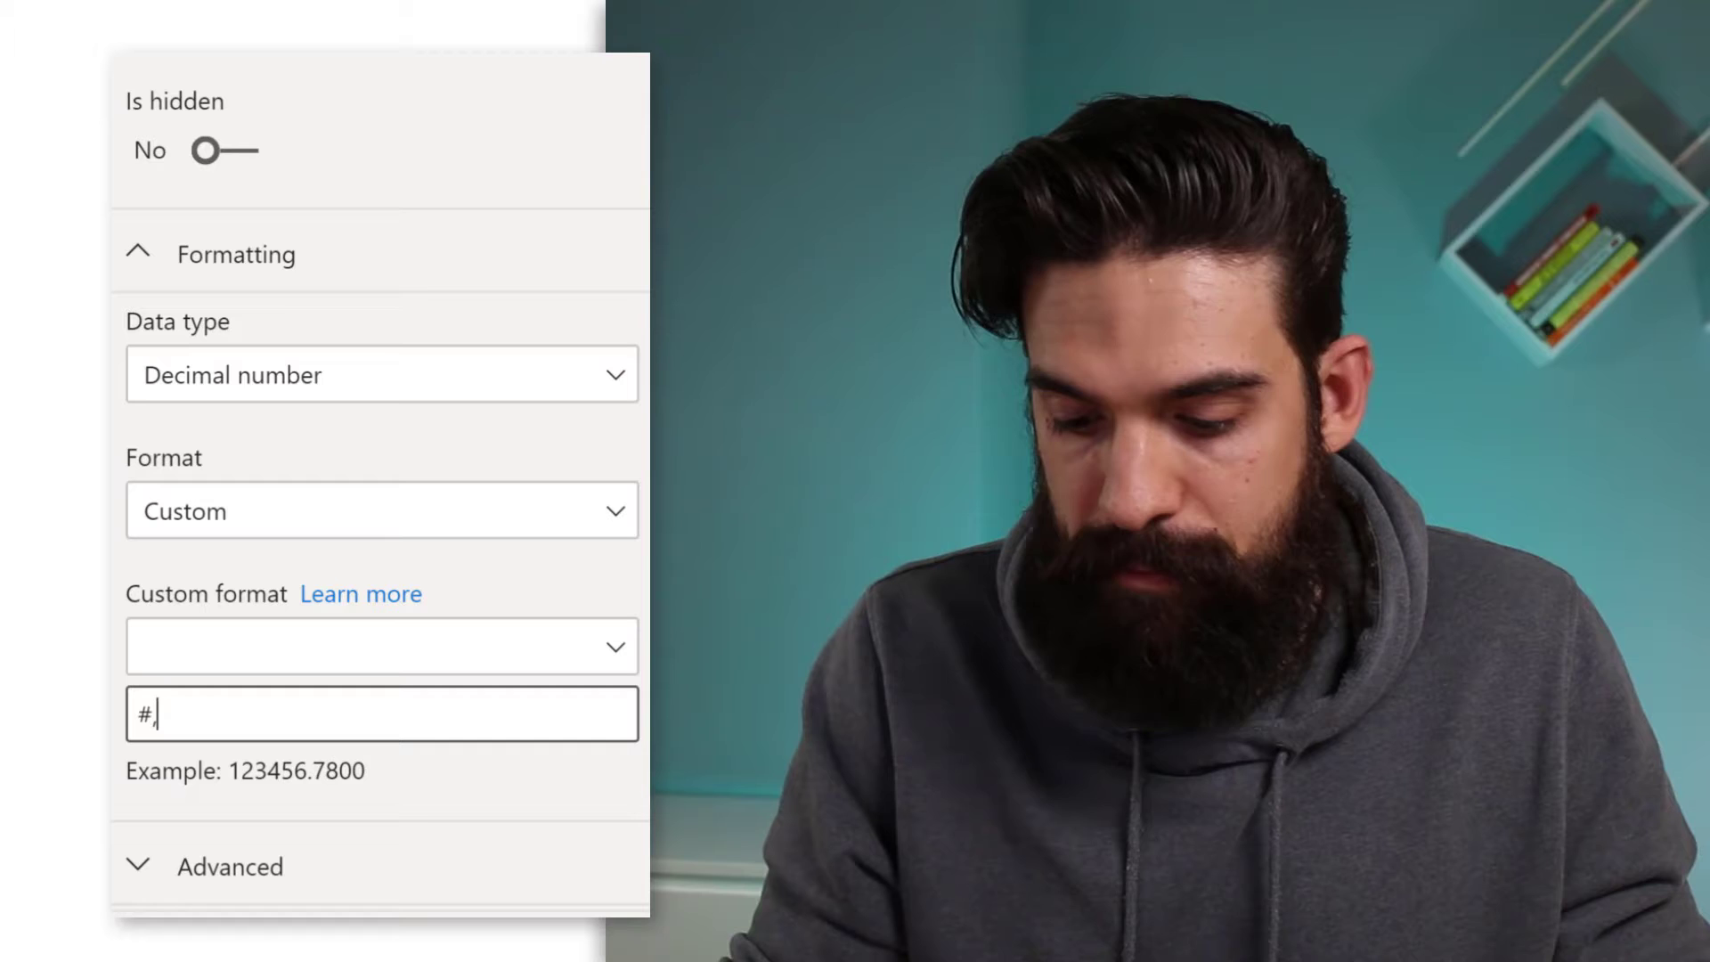
pyautogui.write('###')
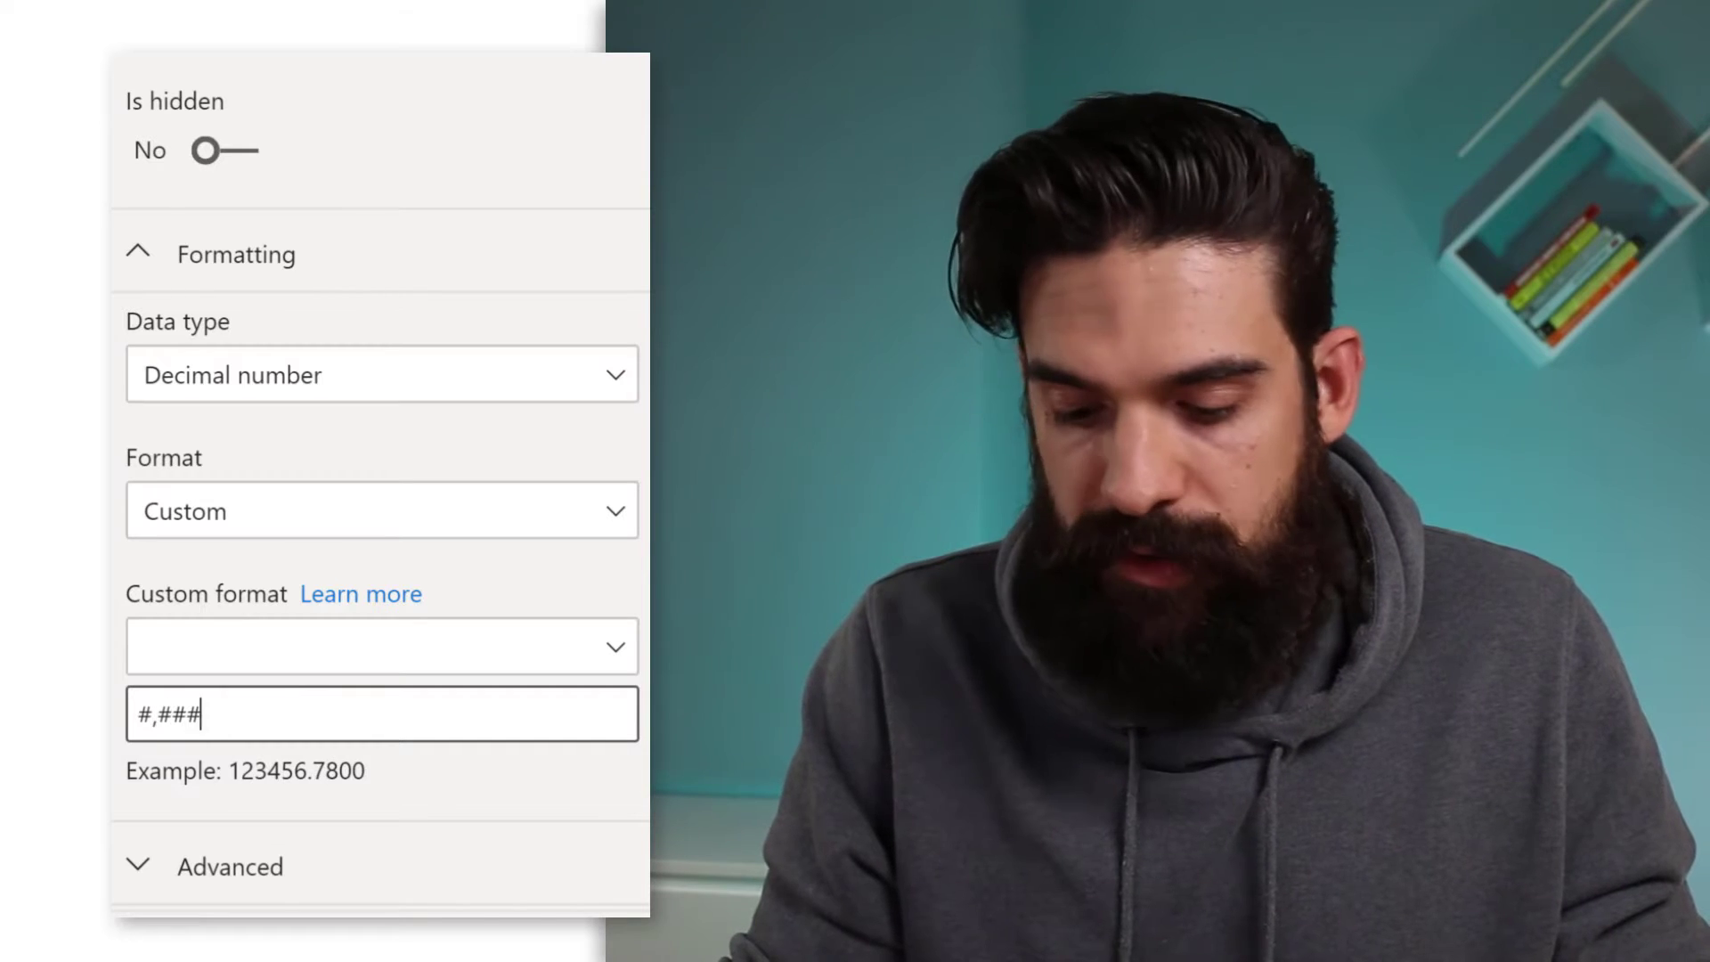
pyautogui.write(',,')
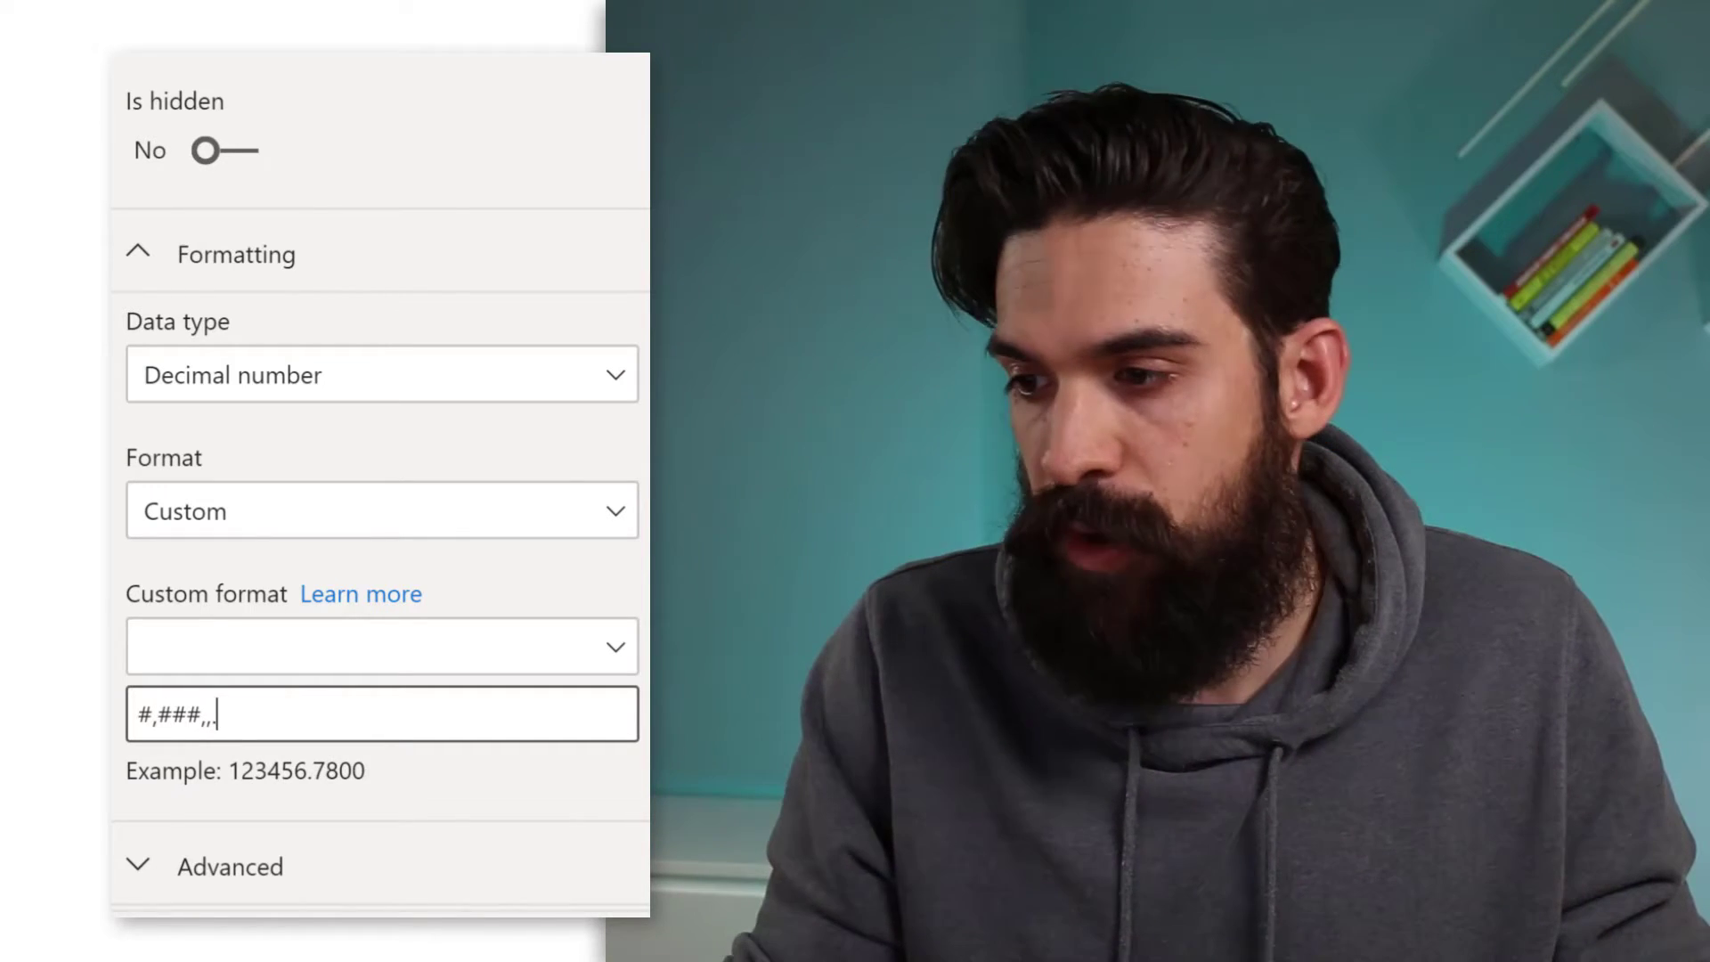
pyautogui.write('.0')
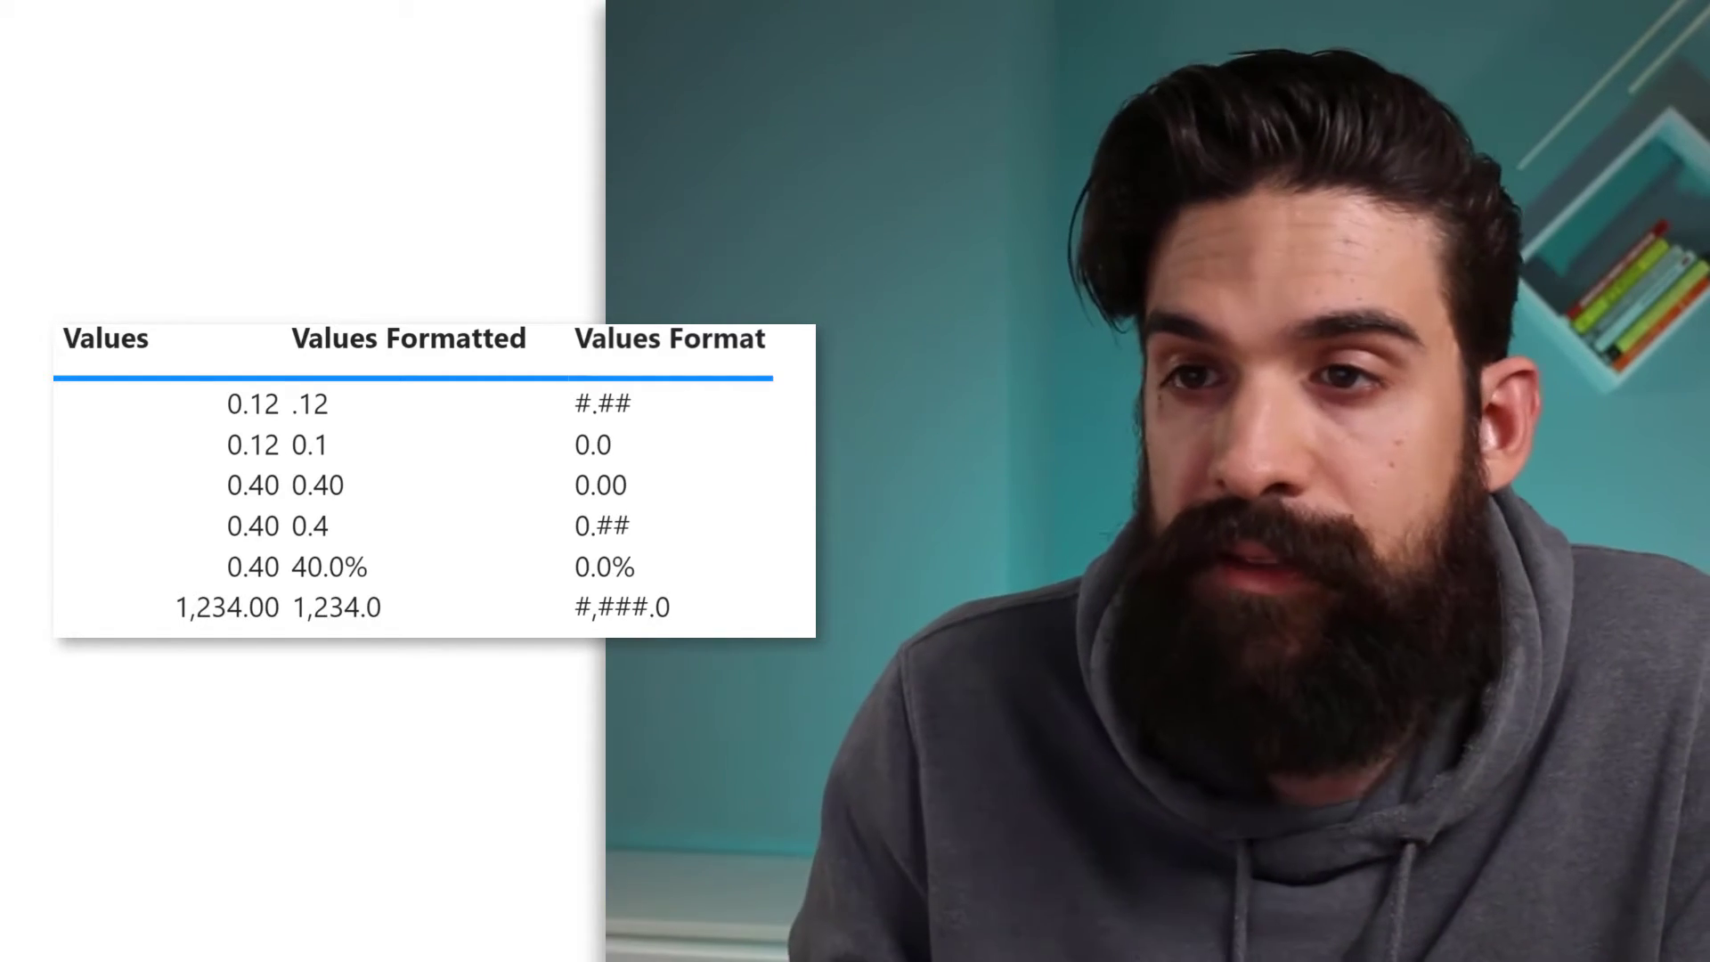
pyautogui.click(246, 403)
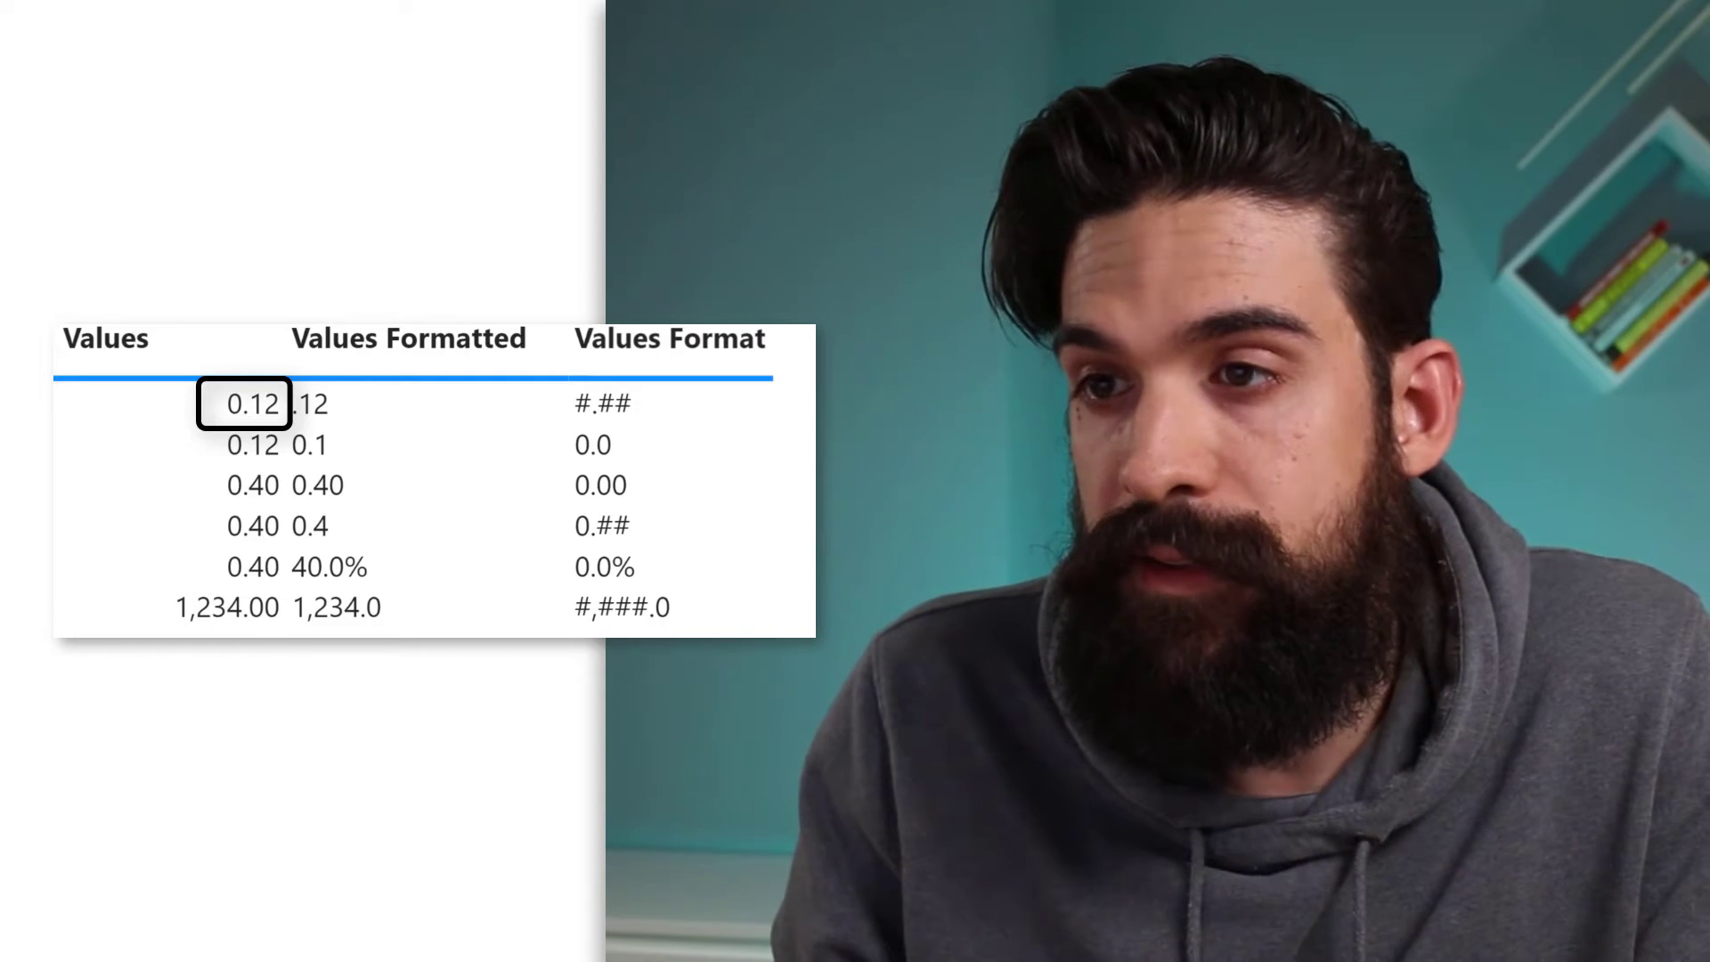
pyautogui.click(606, 400)
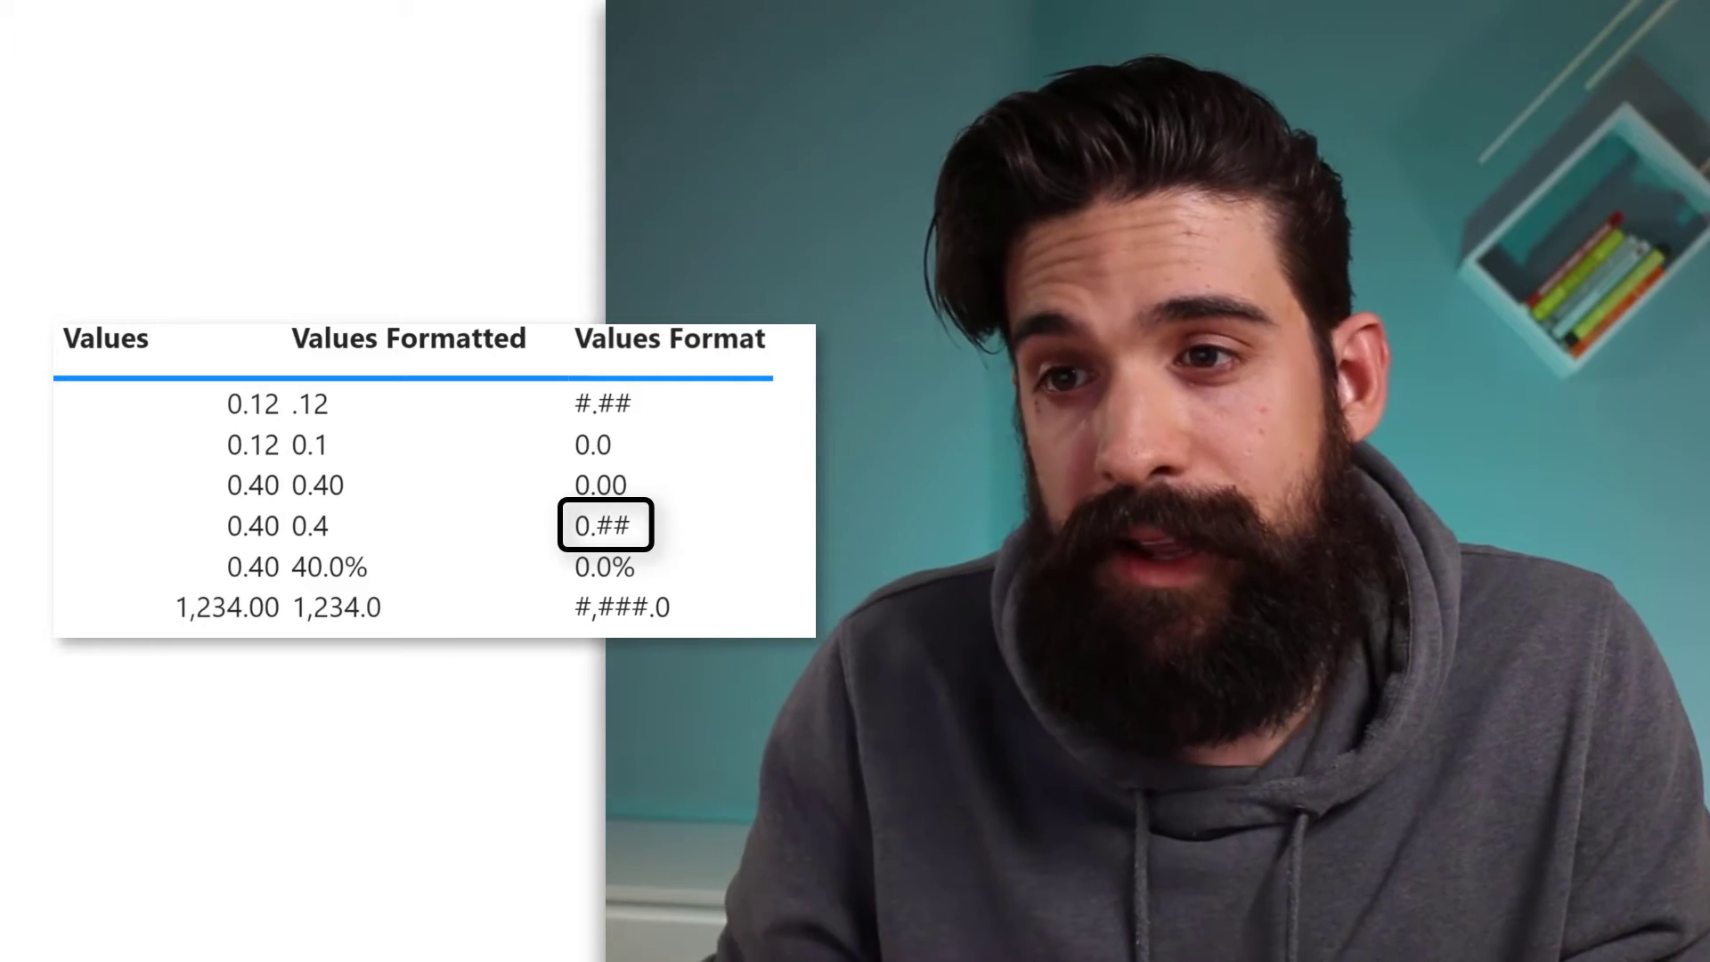
pyautogui.click(326, 525)
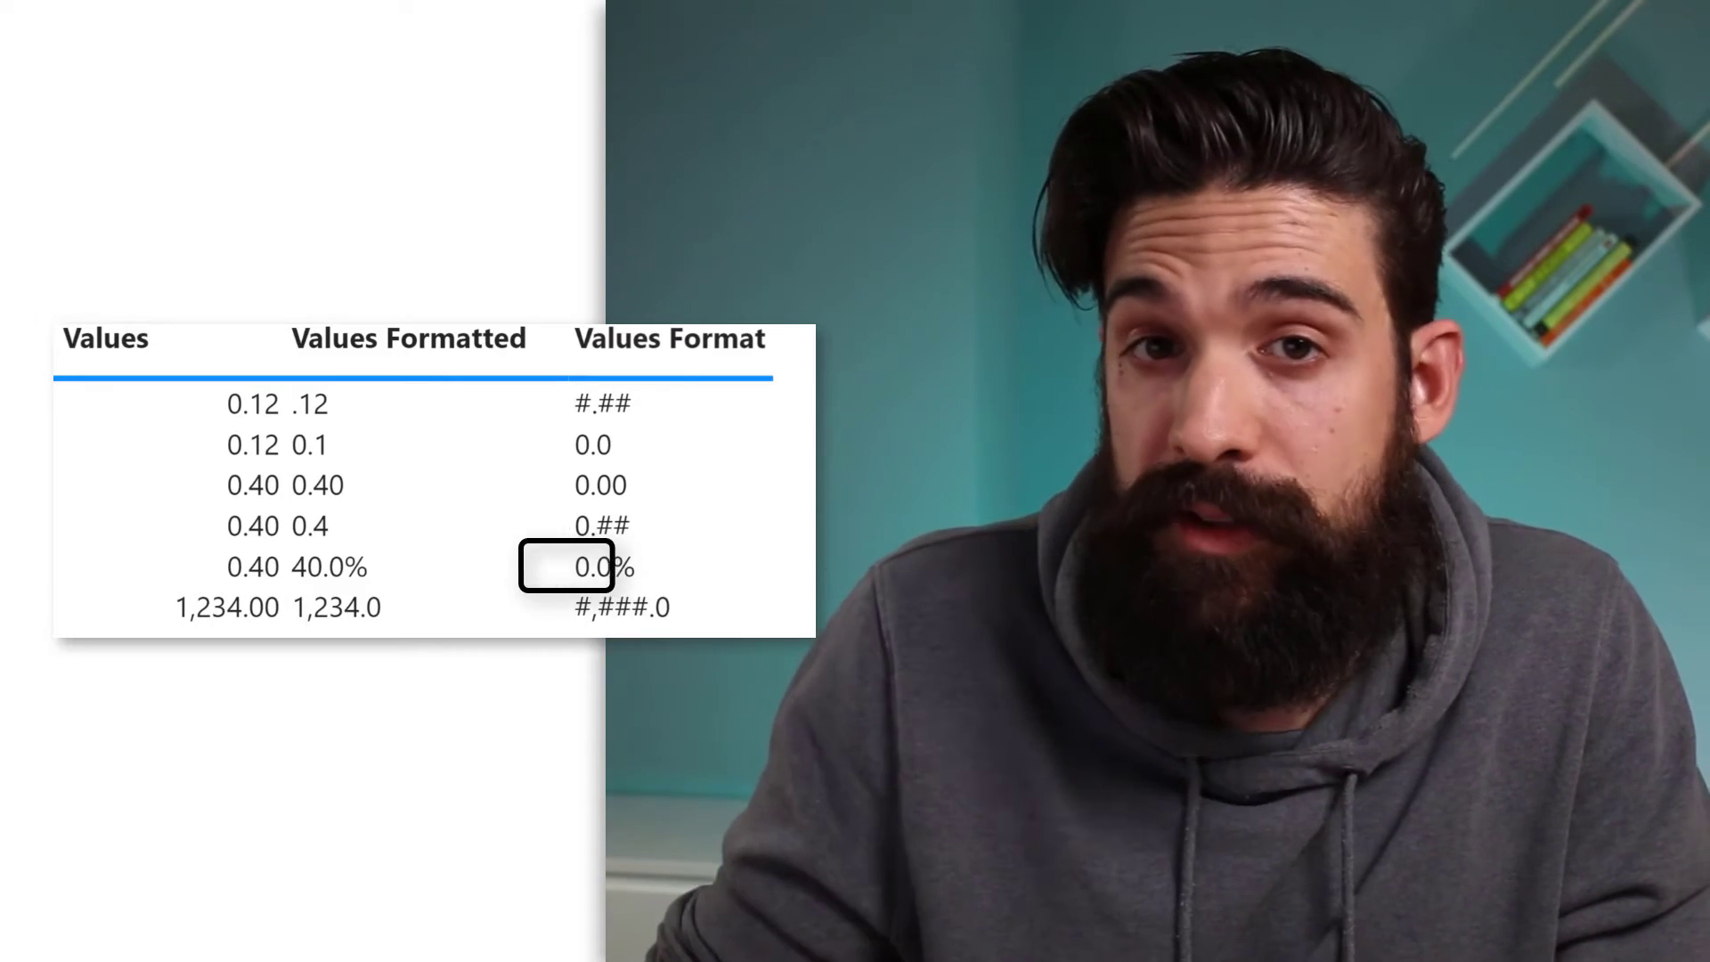
pyautogui.click(620, 608)
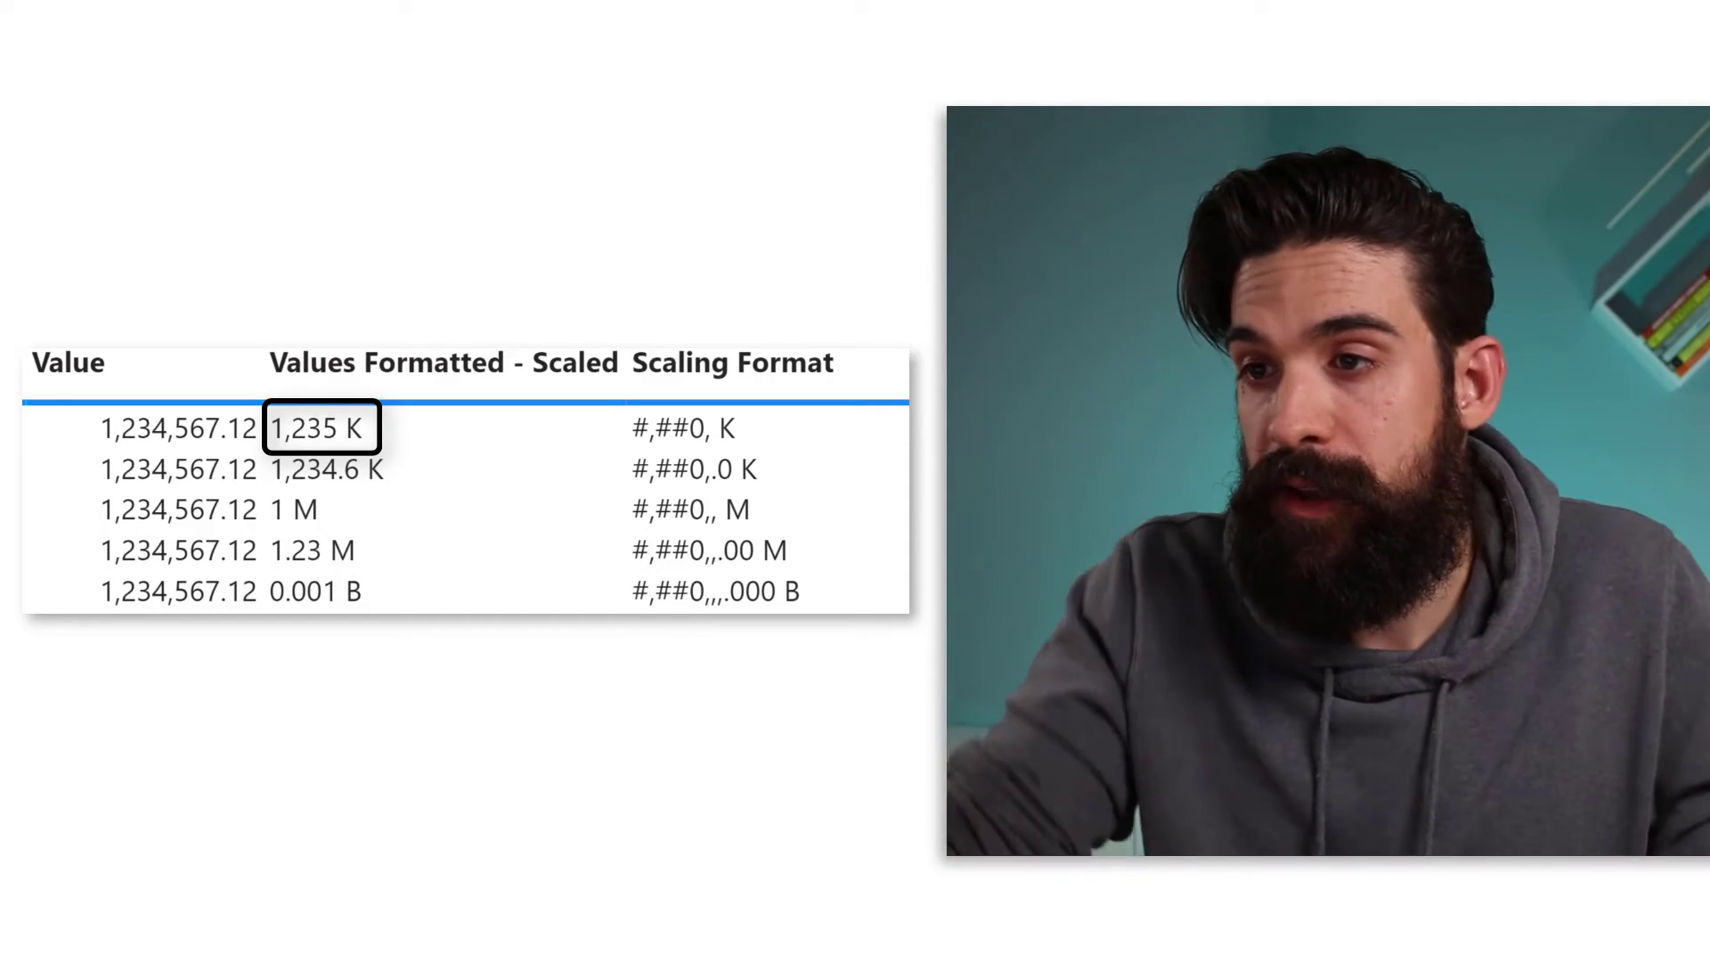
pyautogui.click(685, 427)
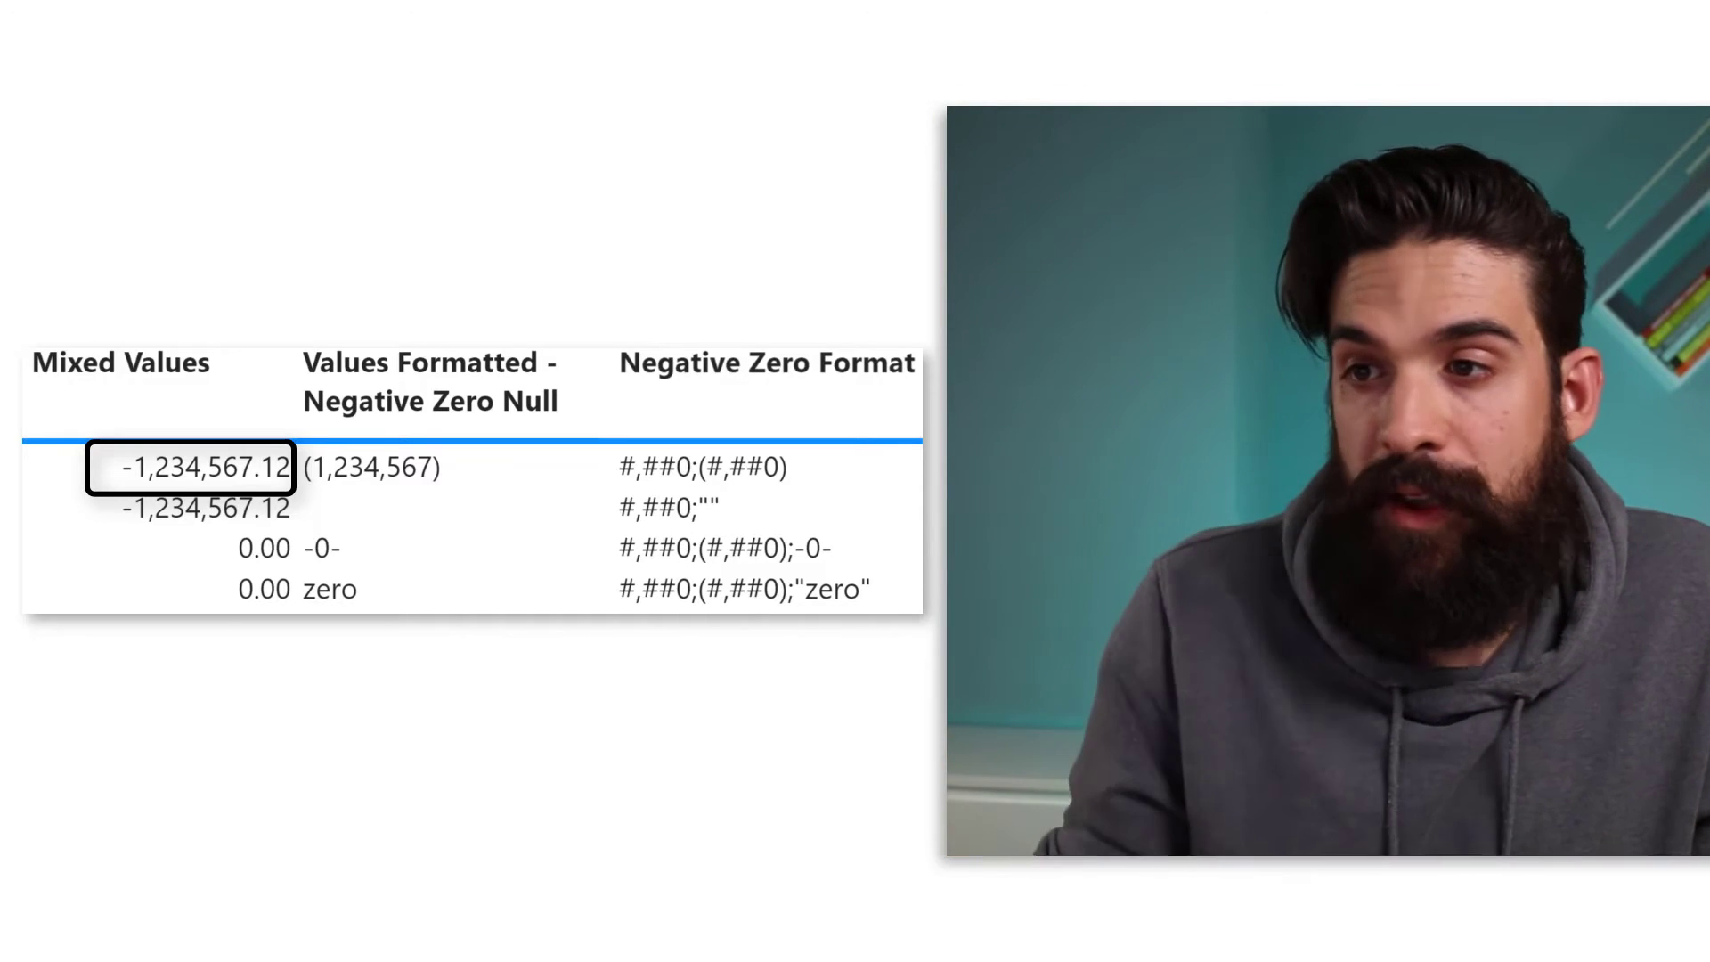
pyautogui.click(738, 589)
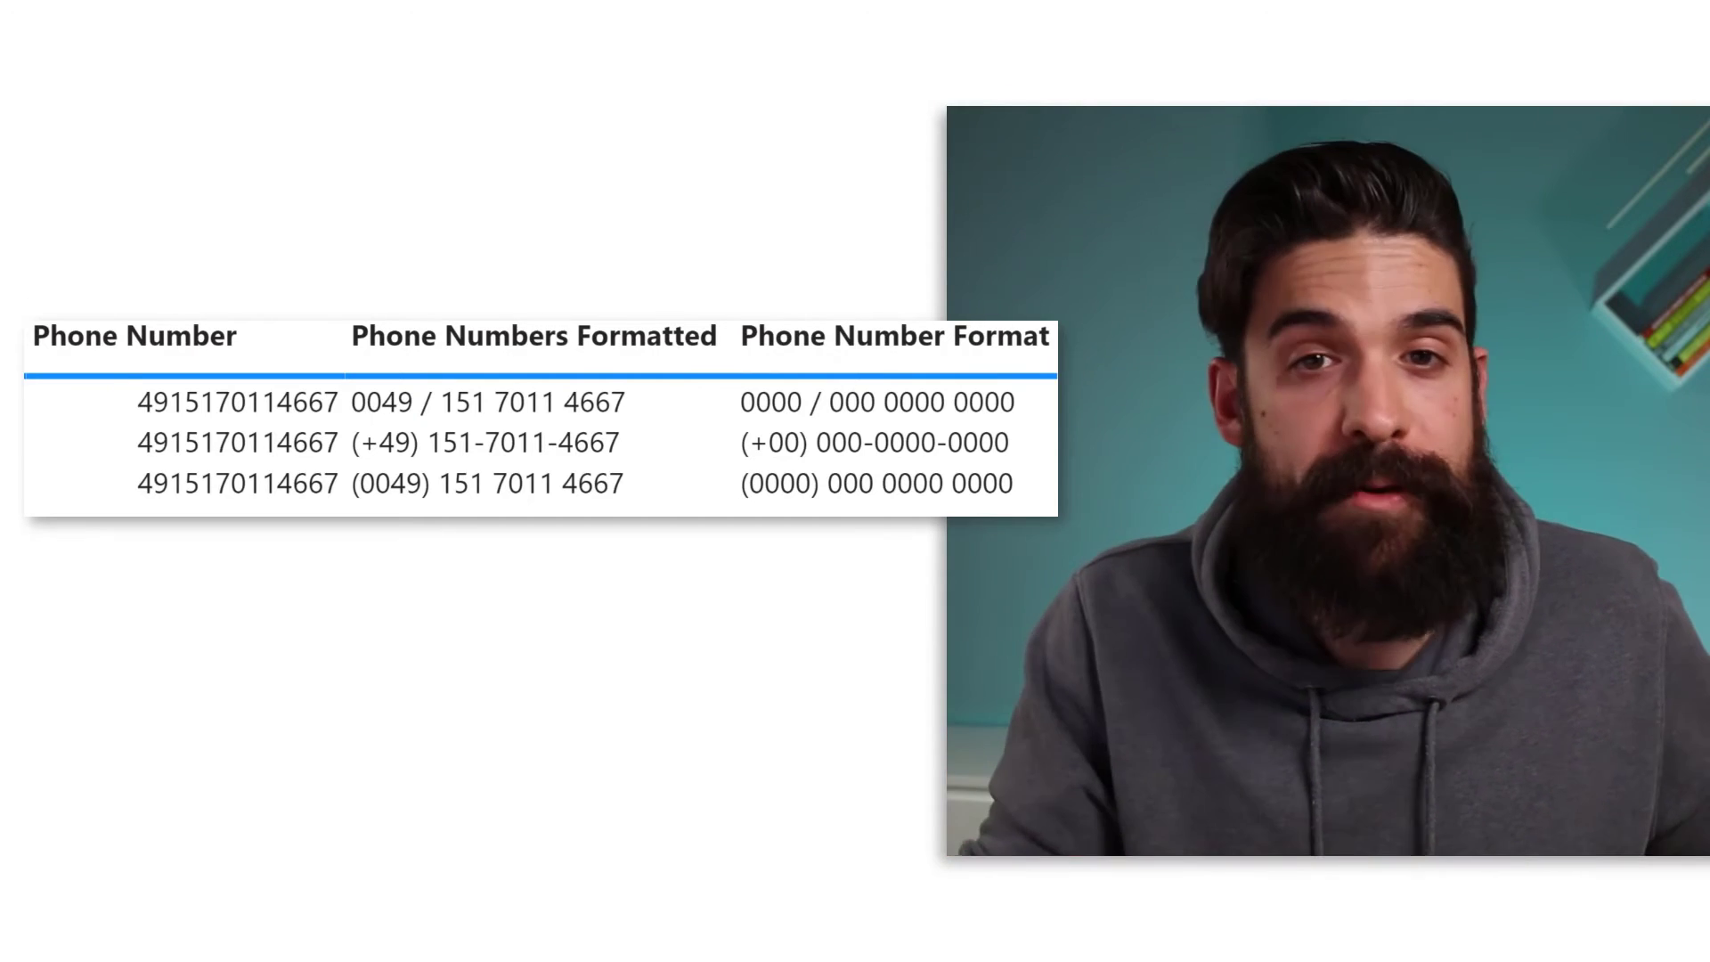
pyautogui.click(237, 401)
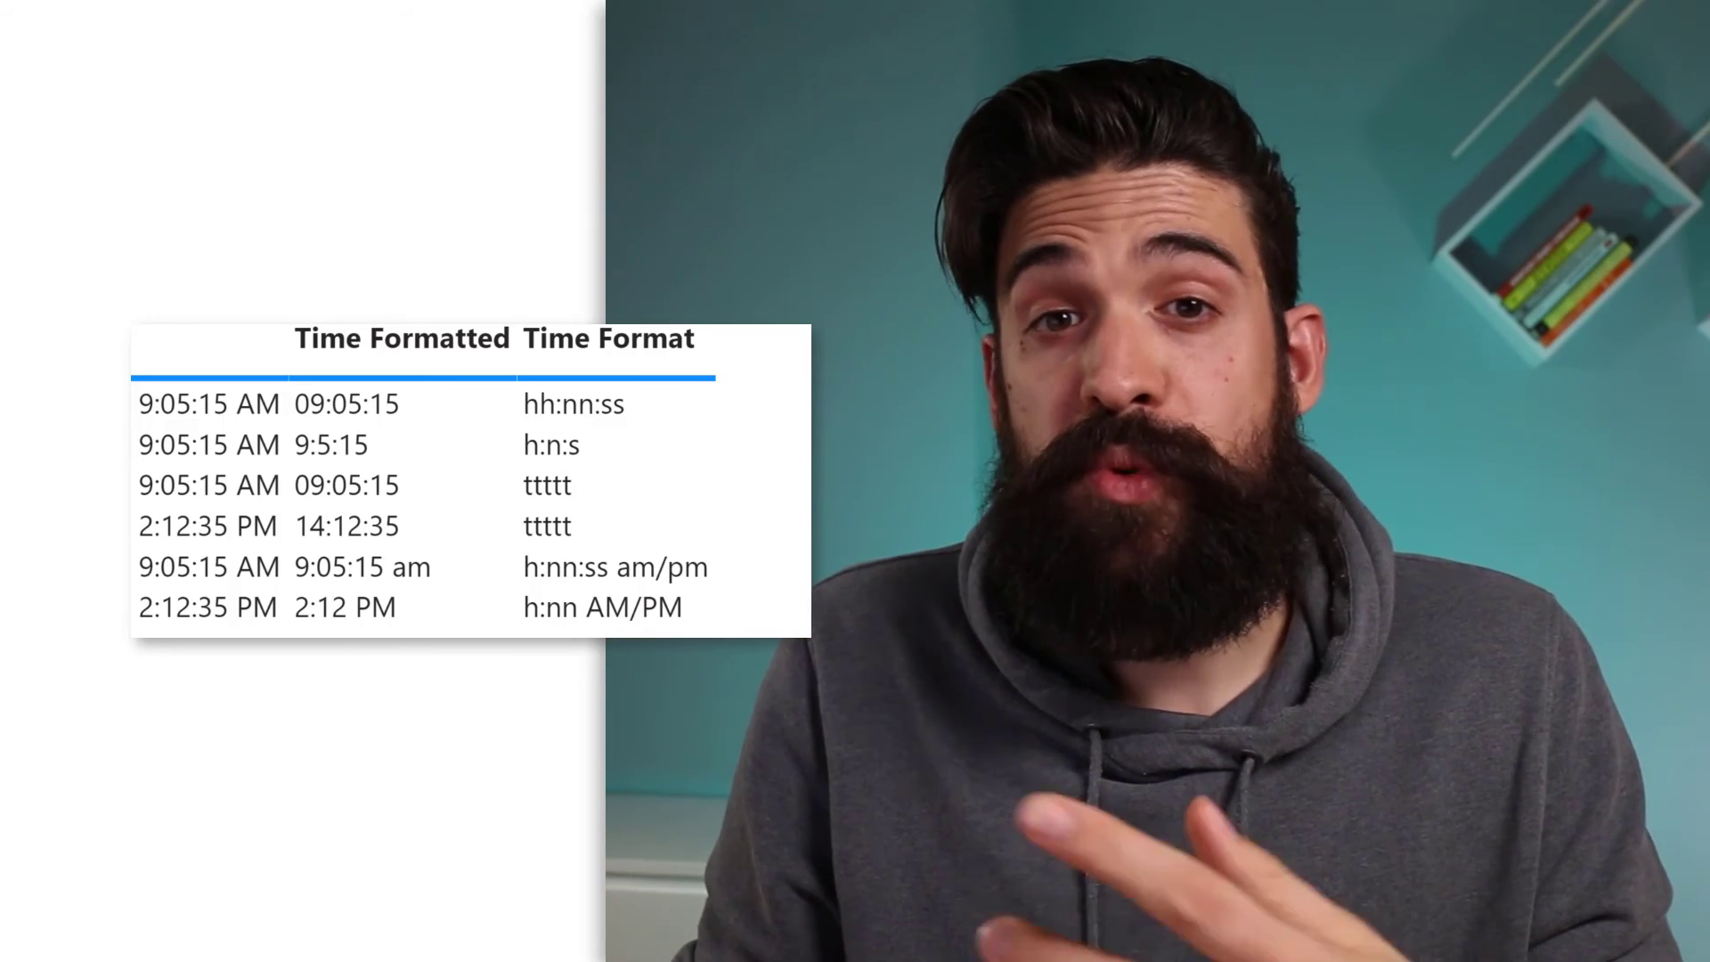
pyautogui.click(347, 402)
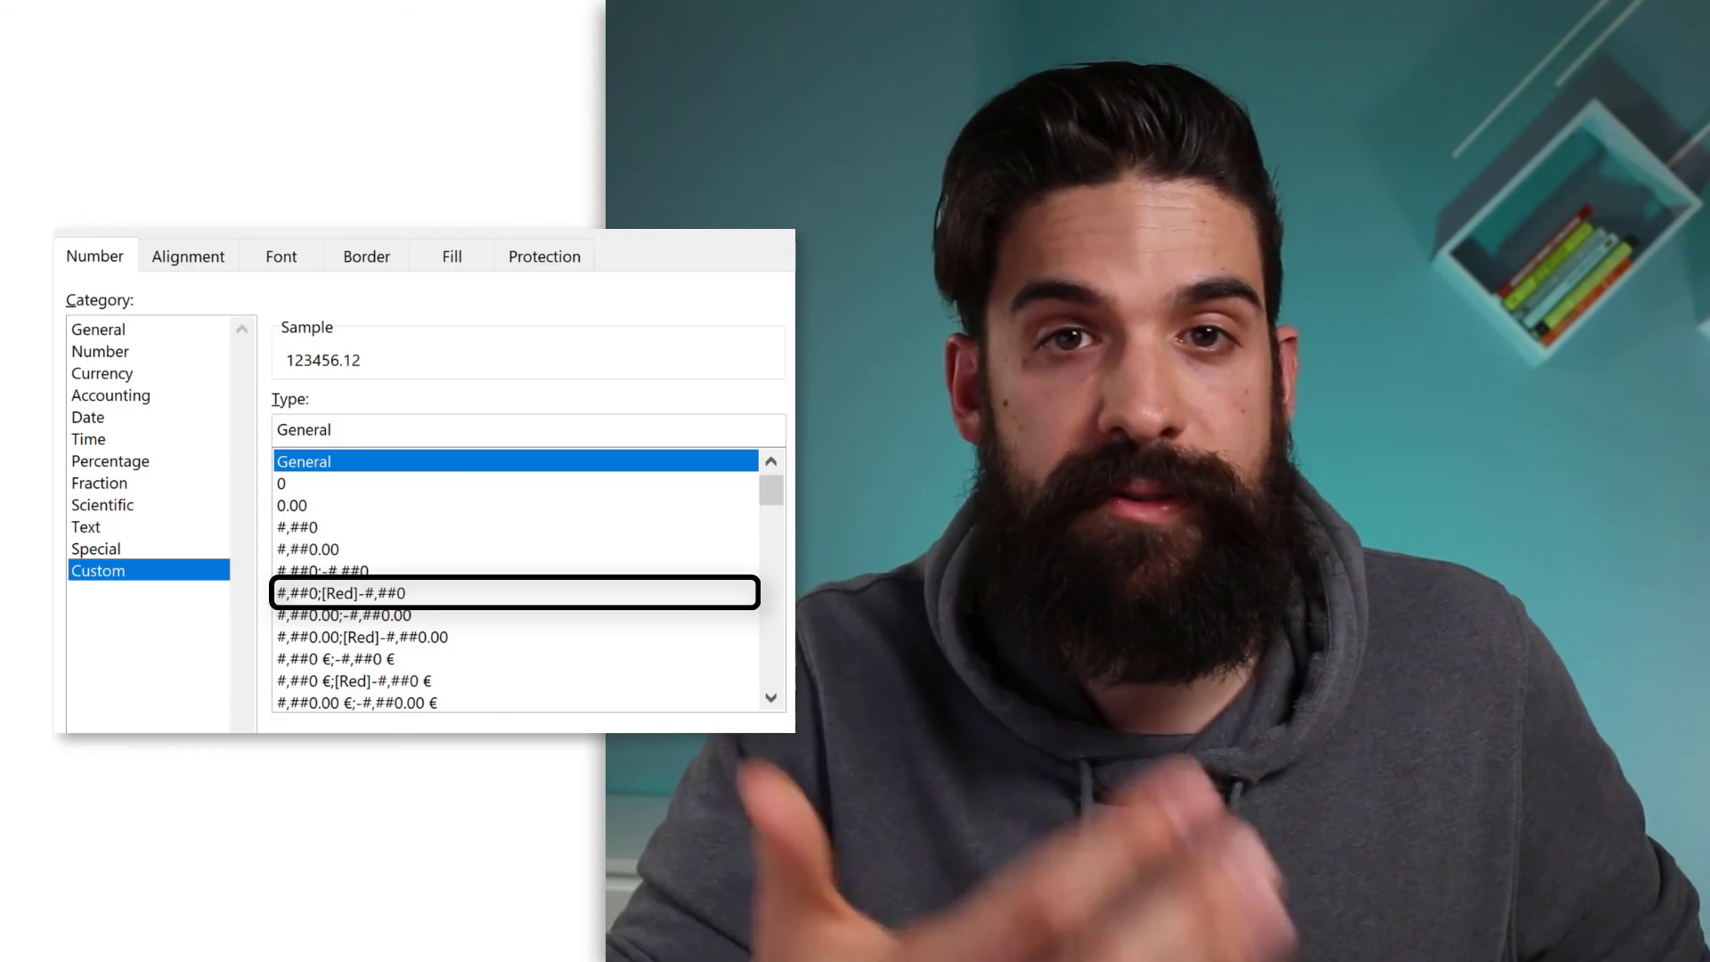
# Scroll Excel's Custom Type list to see entries like *$General.
pyautogui.scroll(-3)
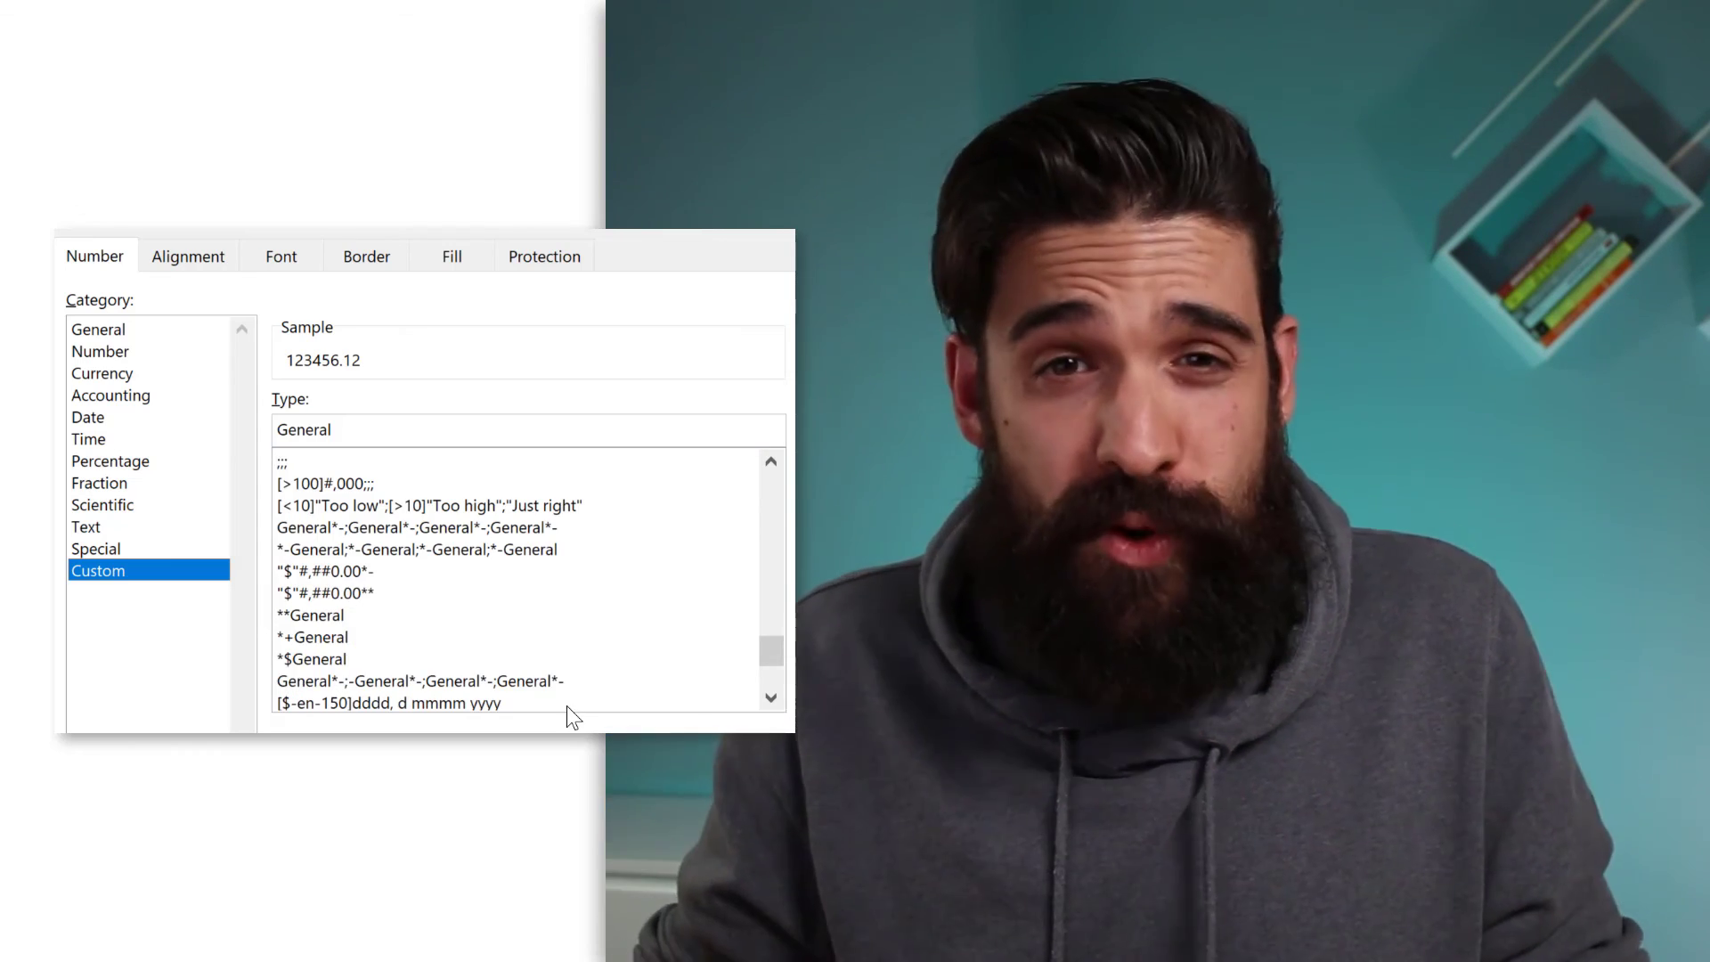